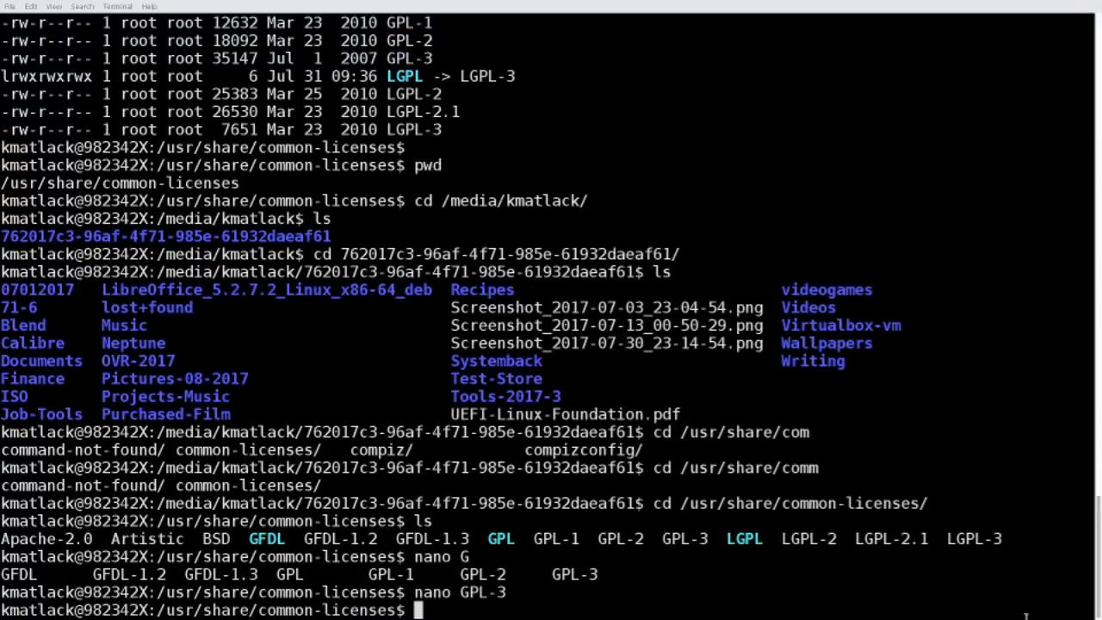
Run clear to wipe the old output, leaving a fresh prompt in common-licenses.
type("cl")
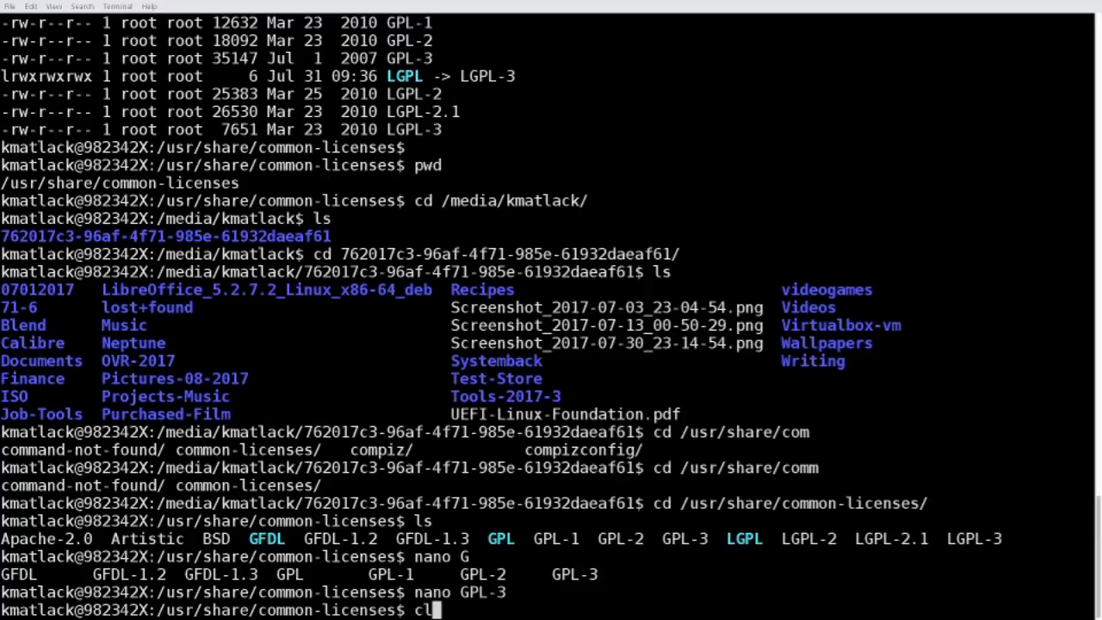
type("ear")
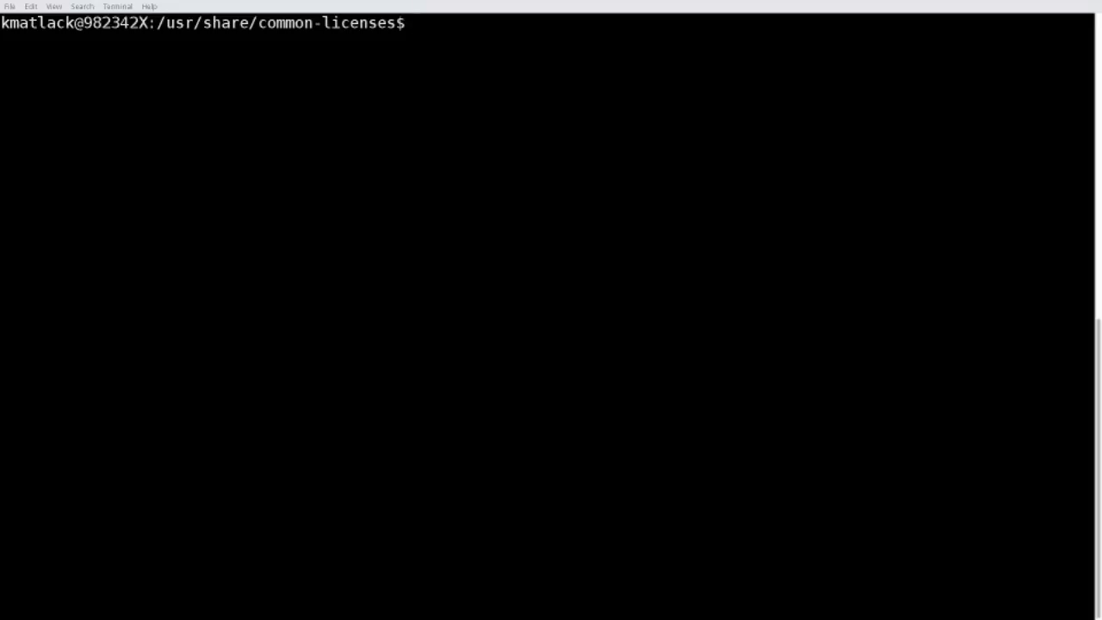
Show the current directory and list the license files, plainly and with ls -l.
type("pwd")
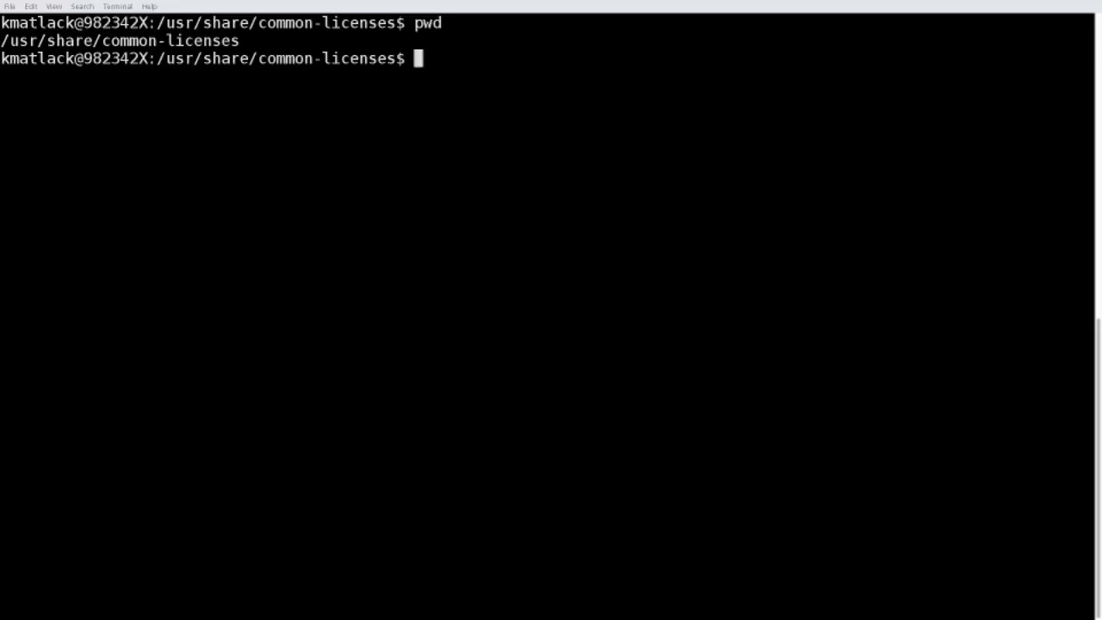
type("ls")
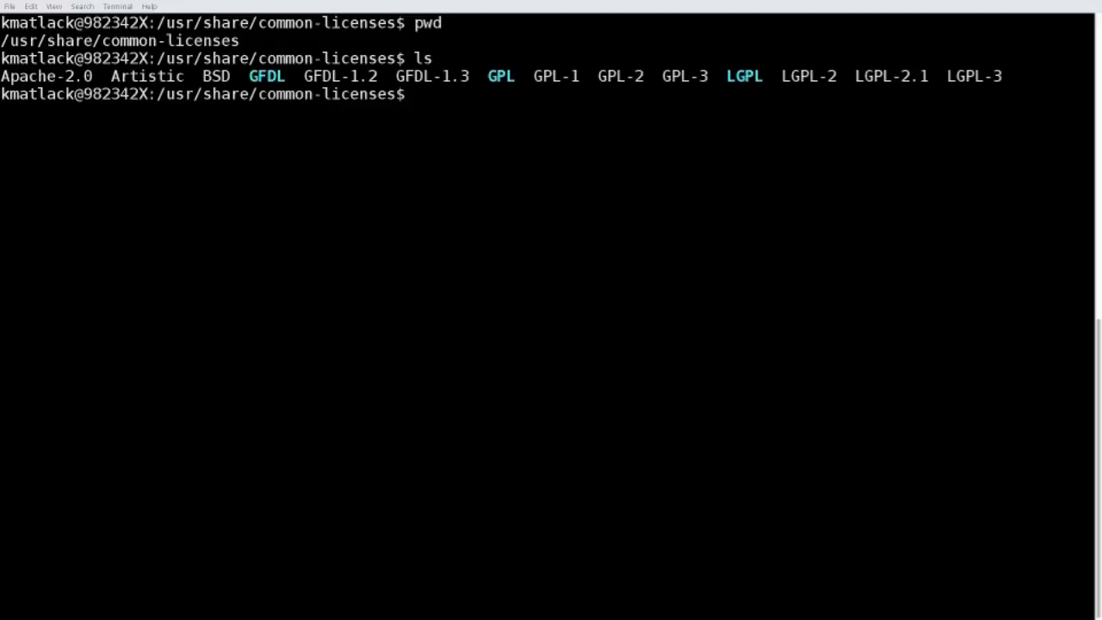
type("ls")
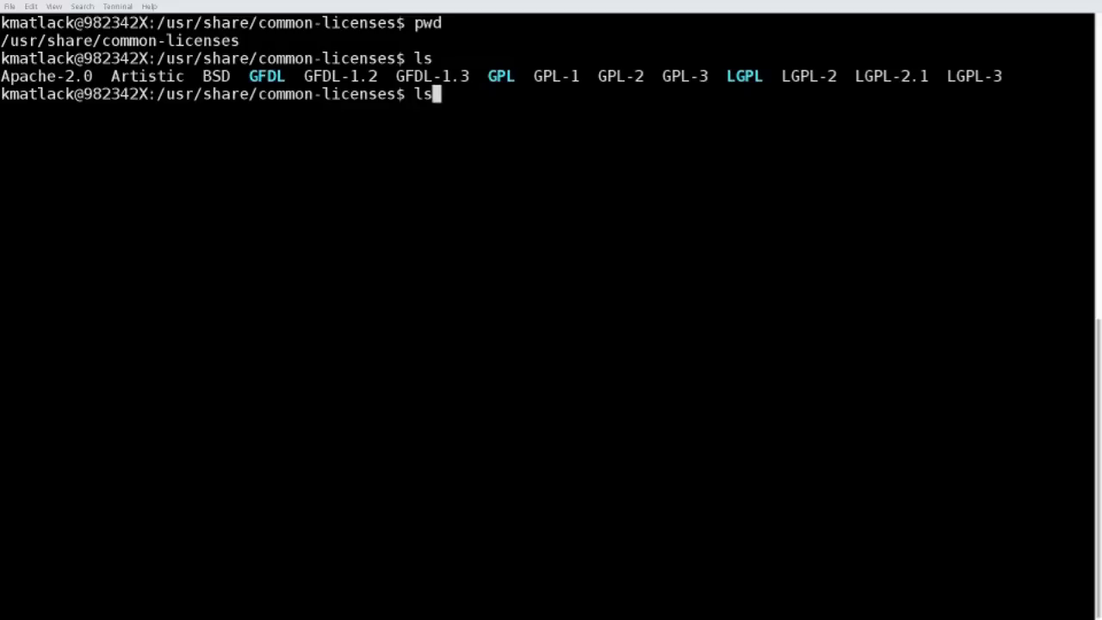
type("-l")
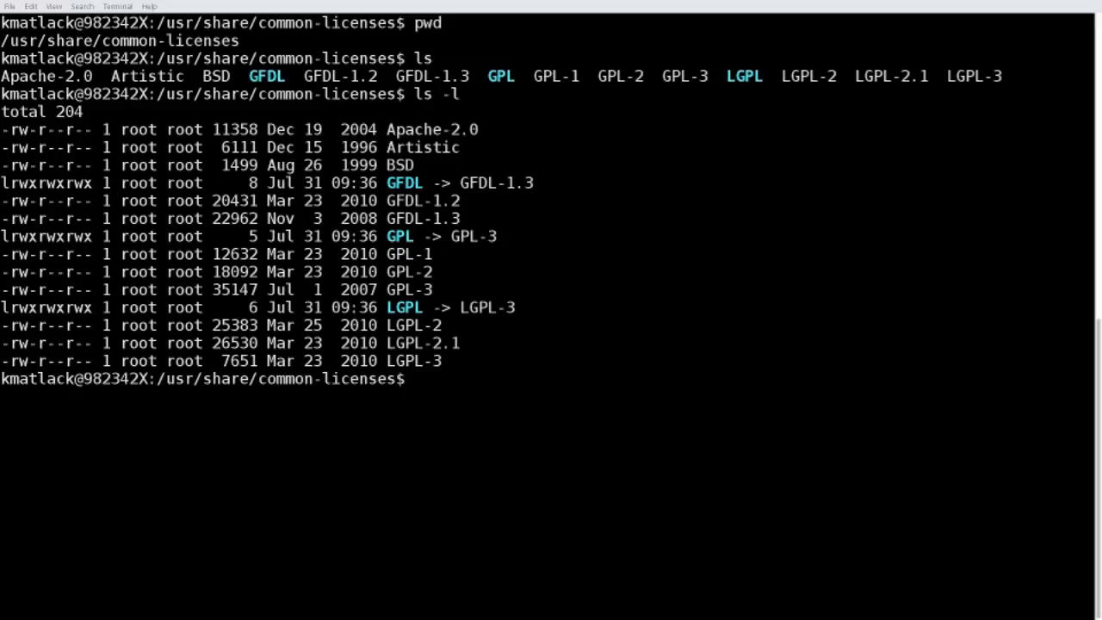
Type nano GPL and list the matching GPL file name completions.
type("nan")
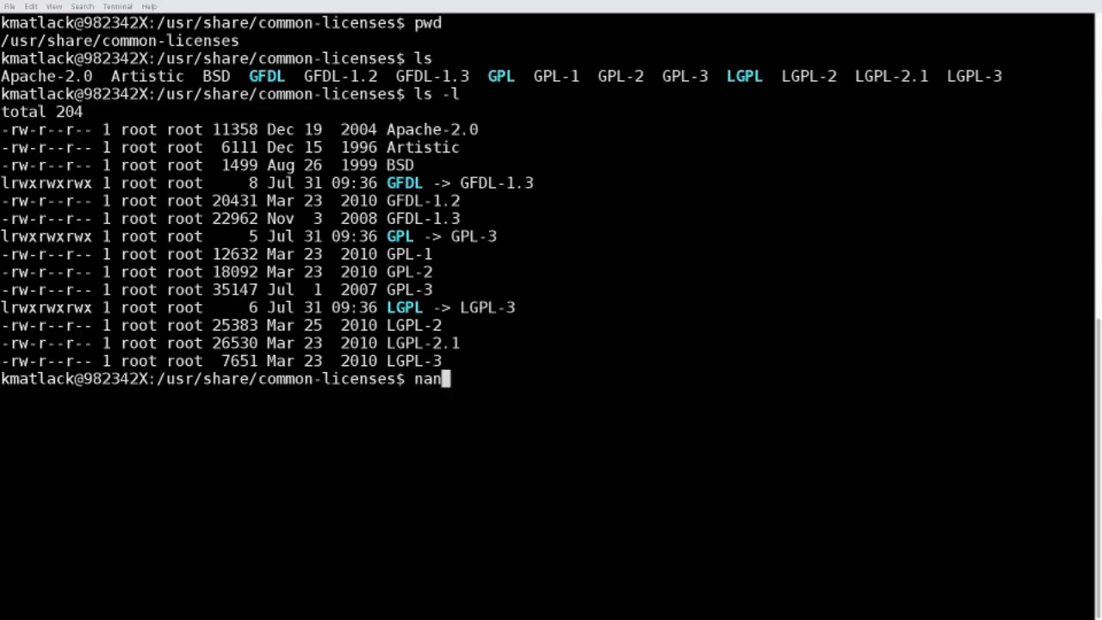
type("o")
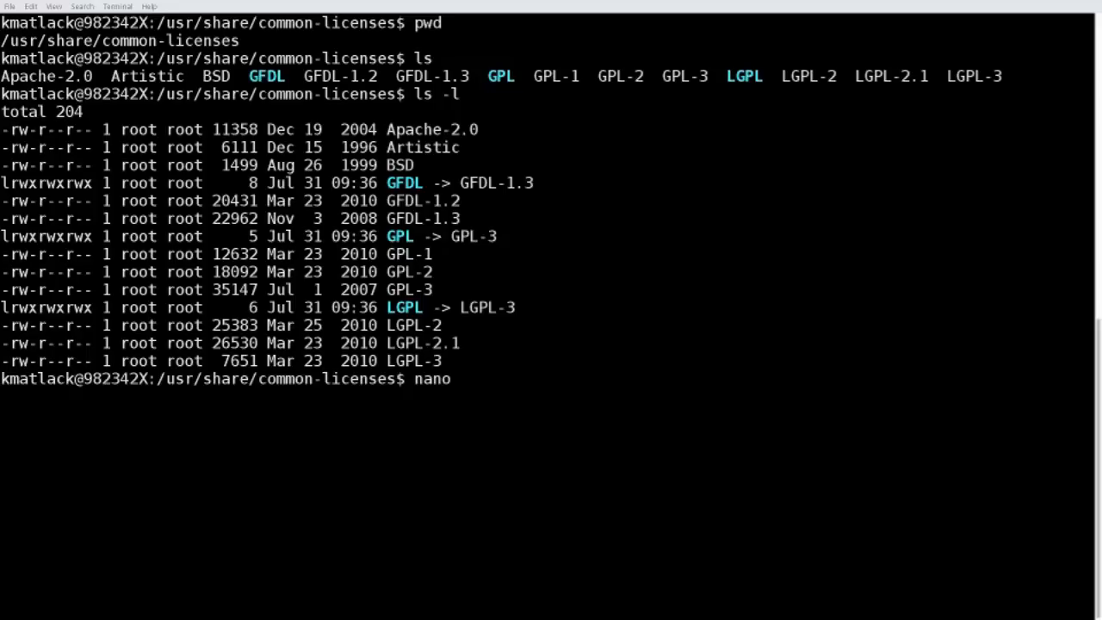
type("G")
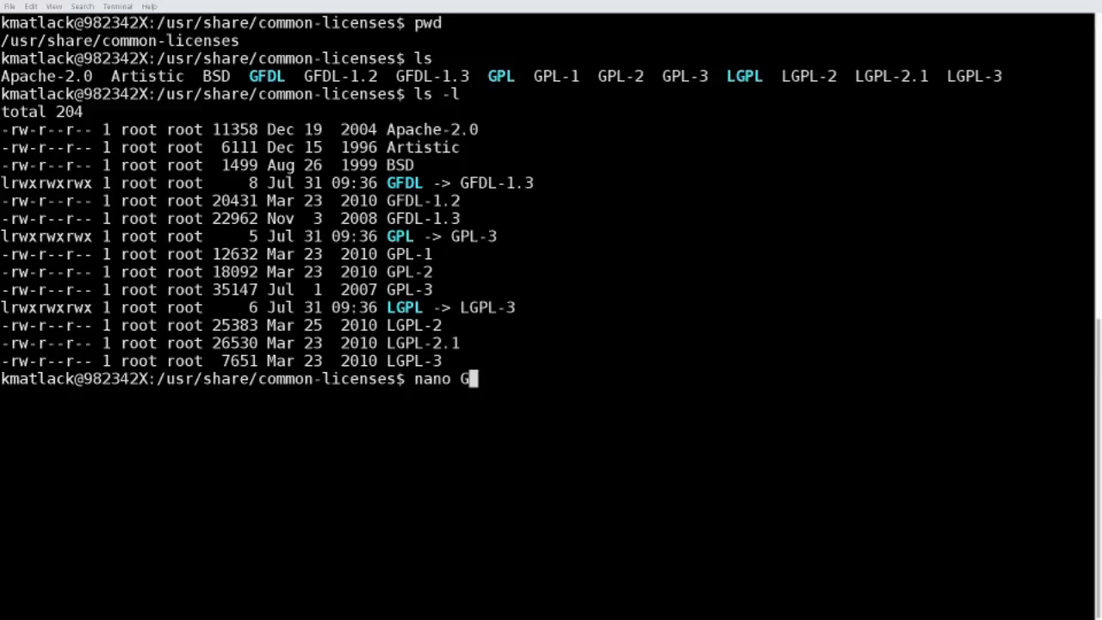
type("PL")
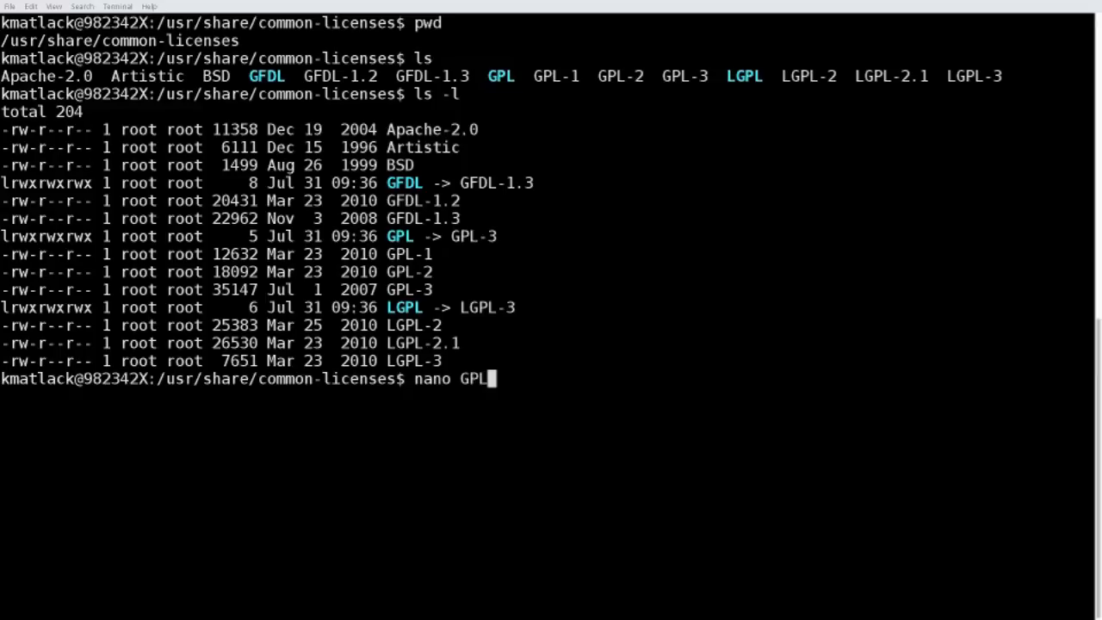
key("Tab")
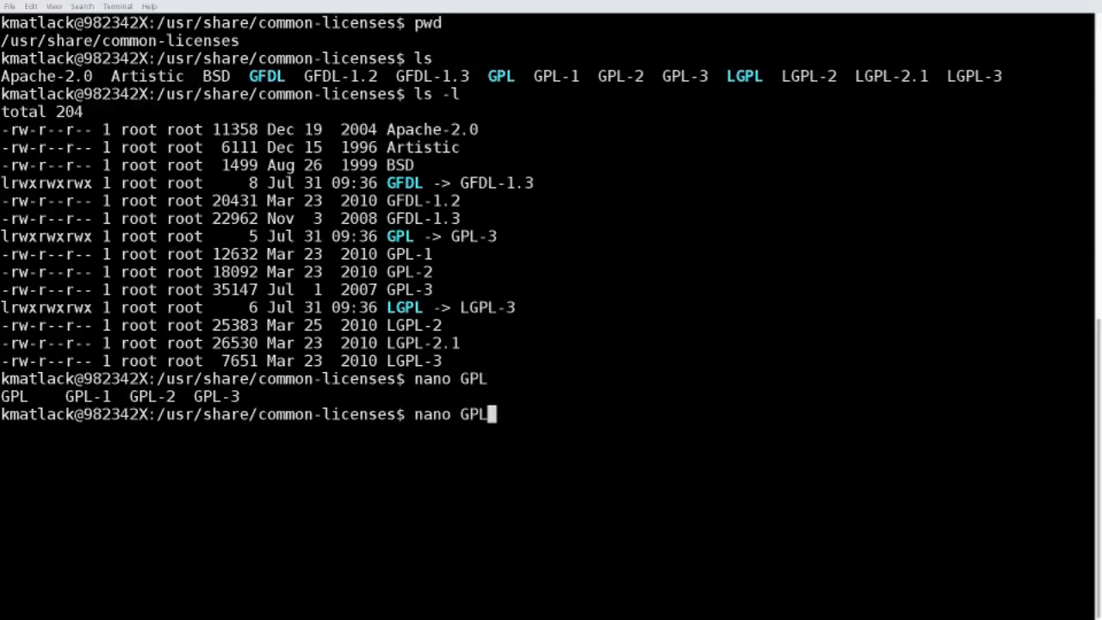
Open GPL-3 in nano, page down to section 5, and exit to the shell.
type("-3")
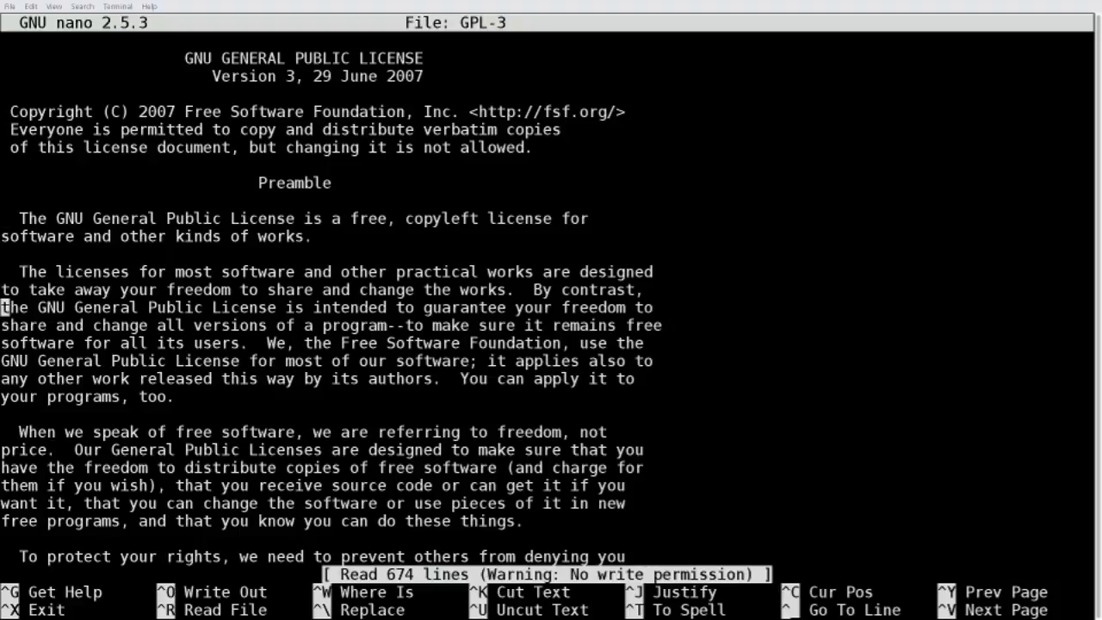
scroll("down", 3)
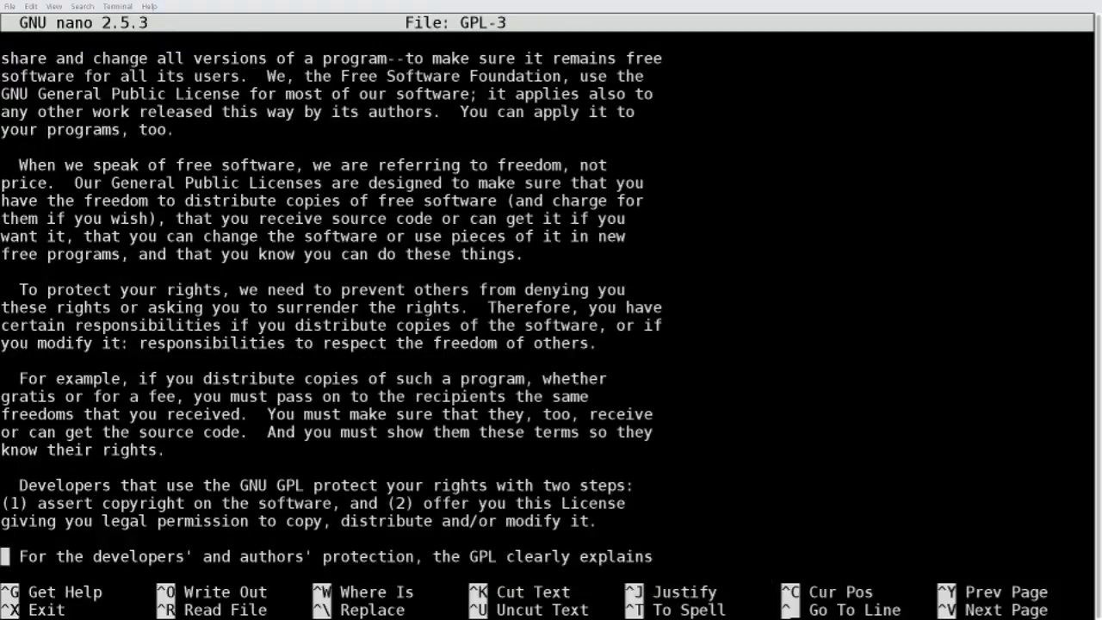
scroll("down", 3)
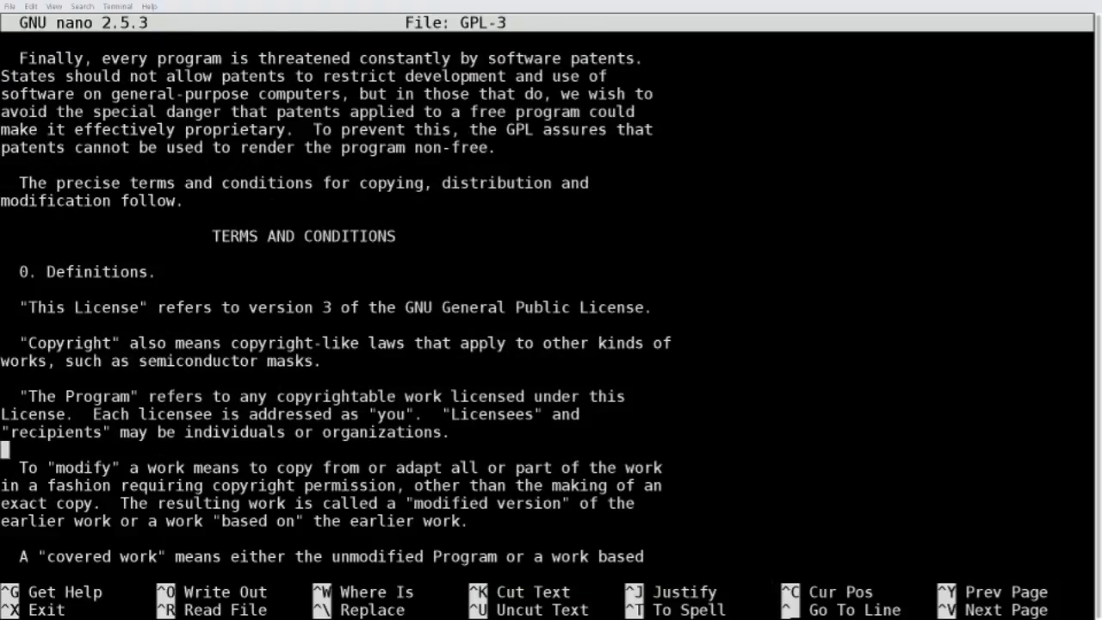
scroll("down", 3)
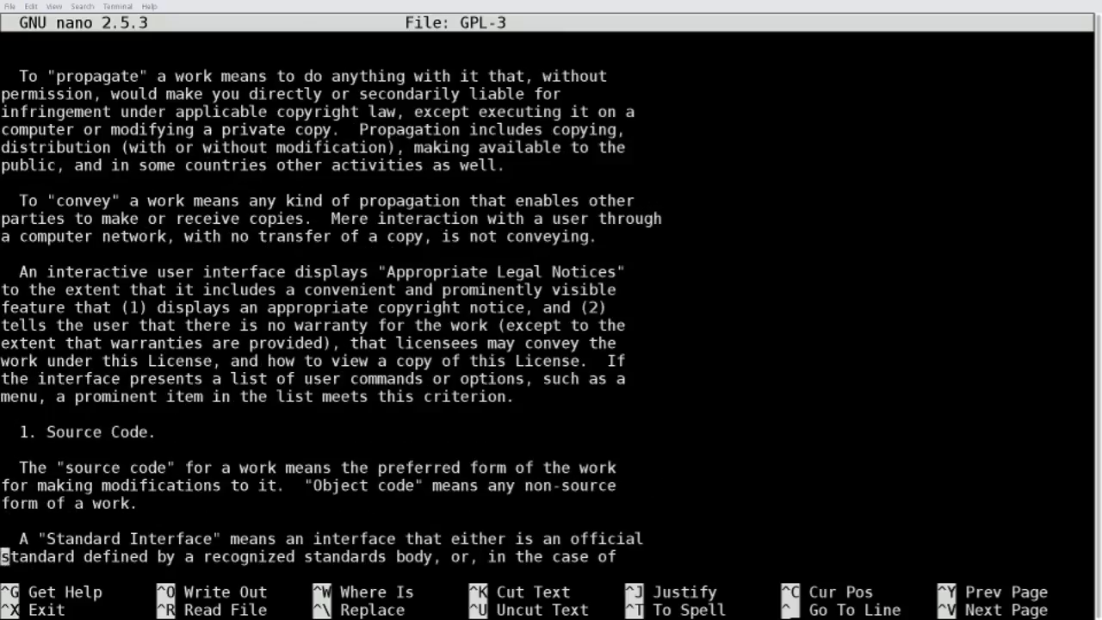
scroll("down", 3)
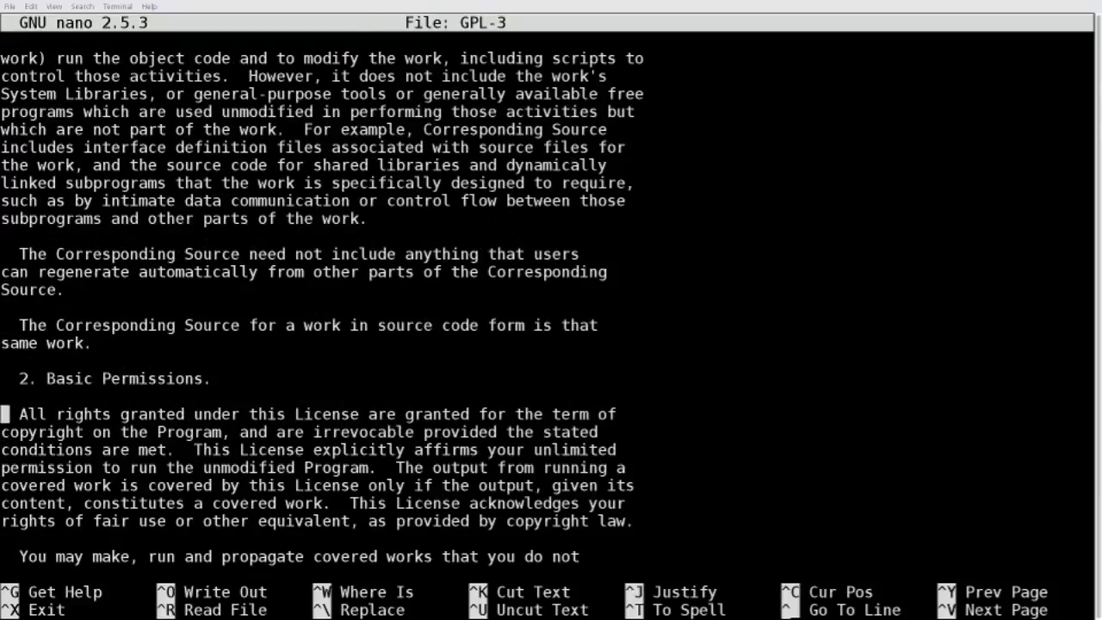
scroll("down", 3)
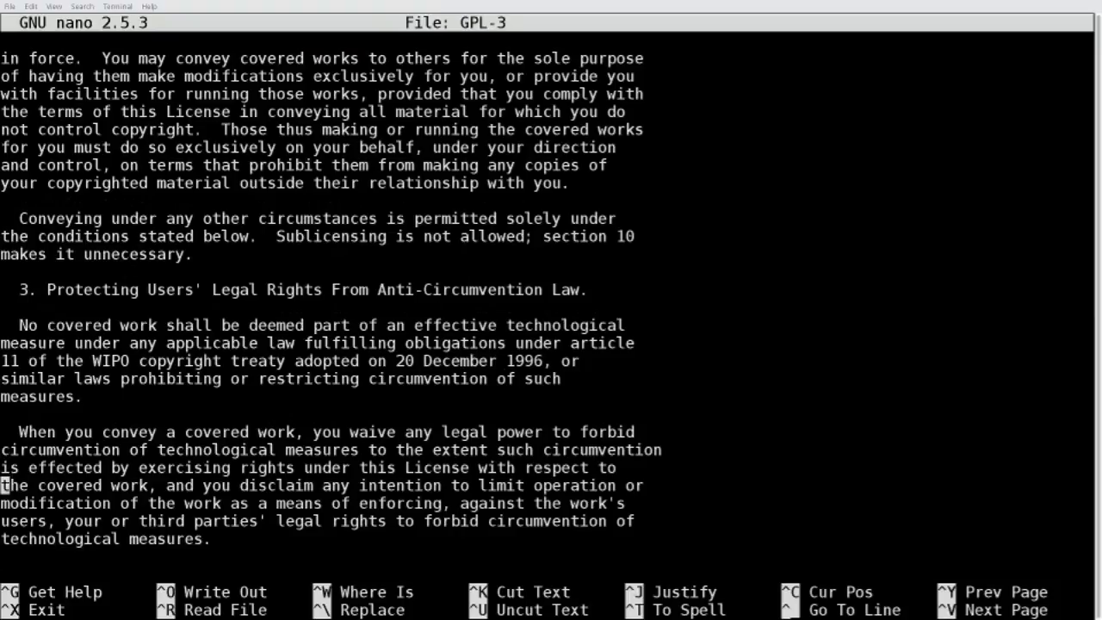
scroll("down", 3)
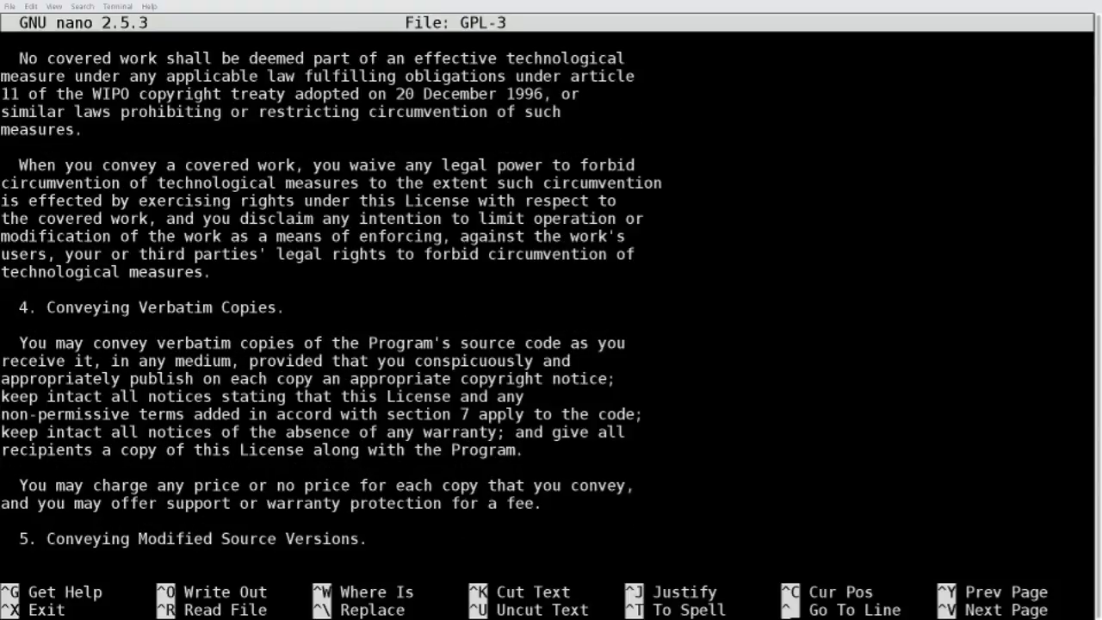
key("ctrl+x")
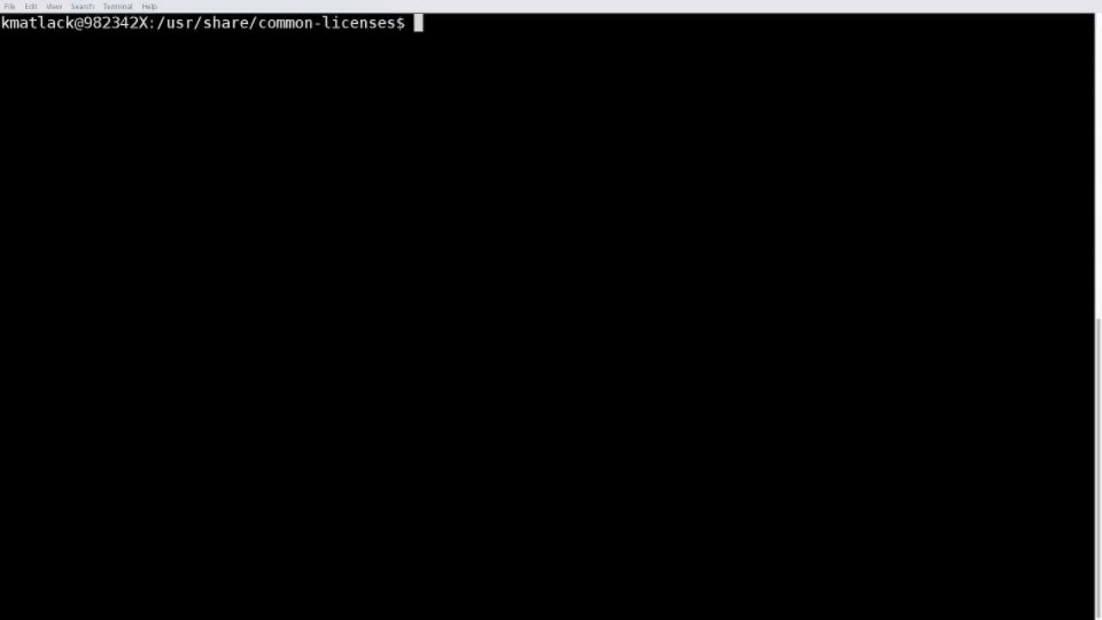
Long-list the filesystem root with ls -l, then enter /proc and list its entries.
type("cd /")
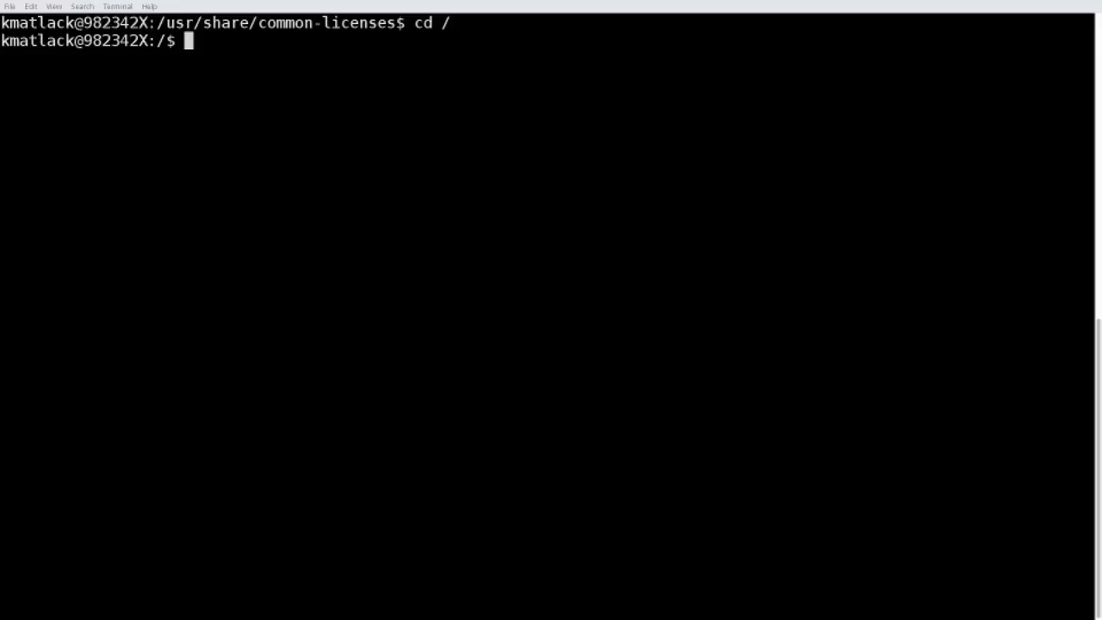
type("ls -l")
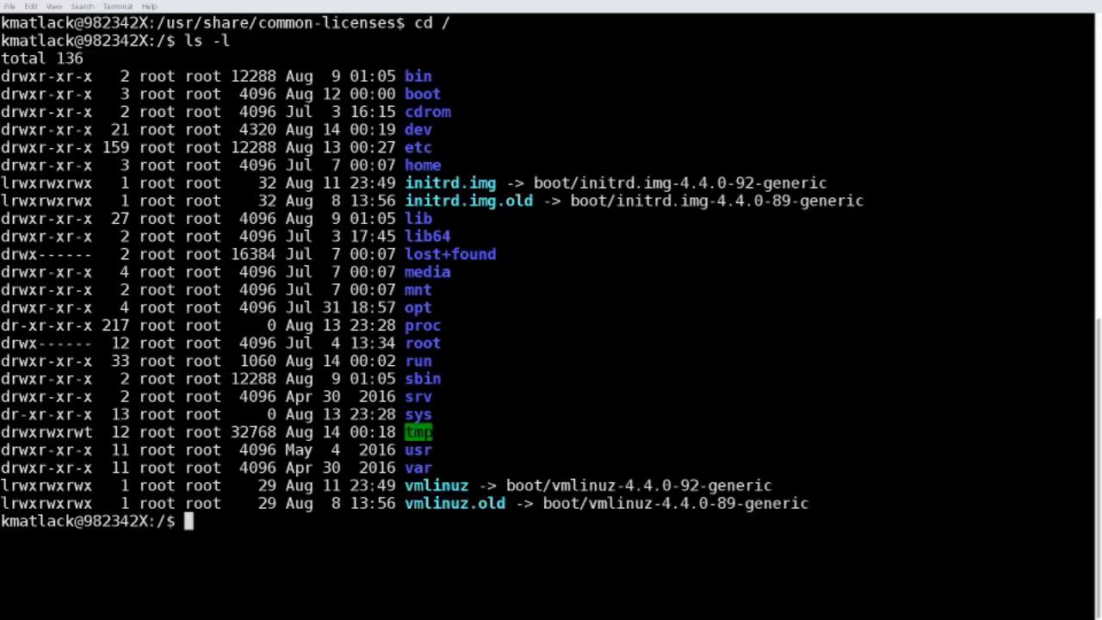
type("cd")
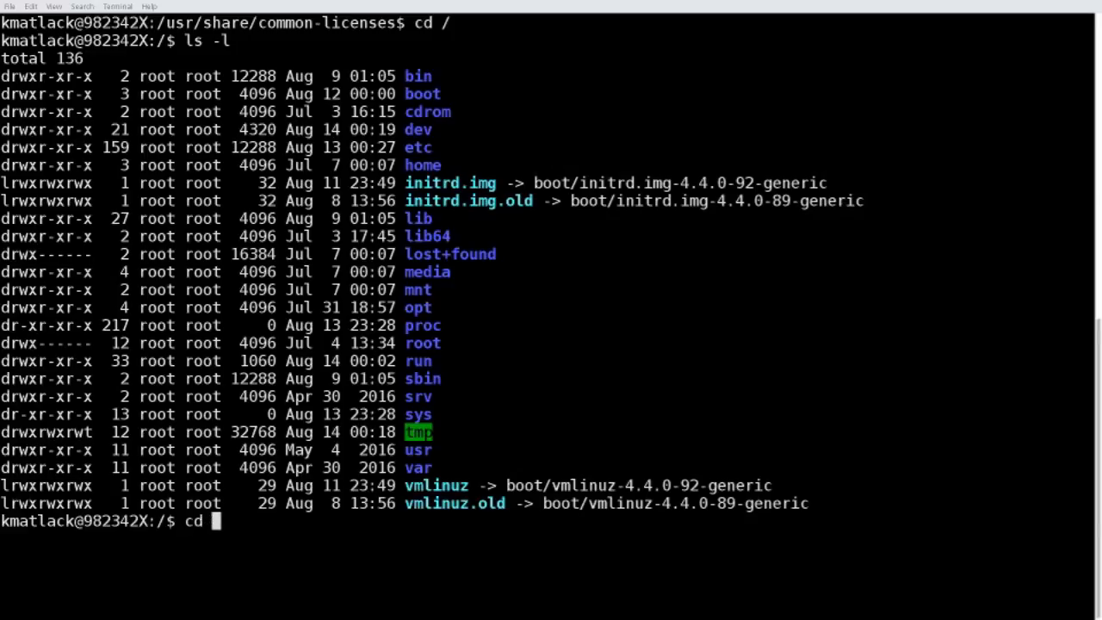
type("/proc/")
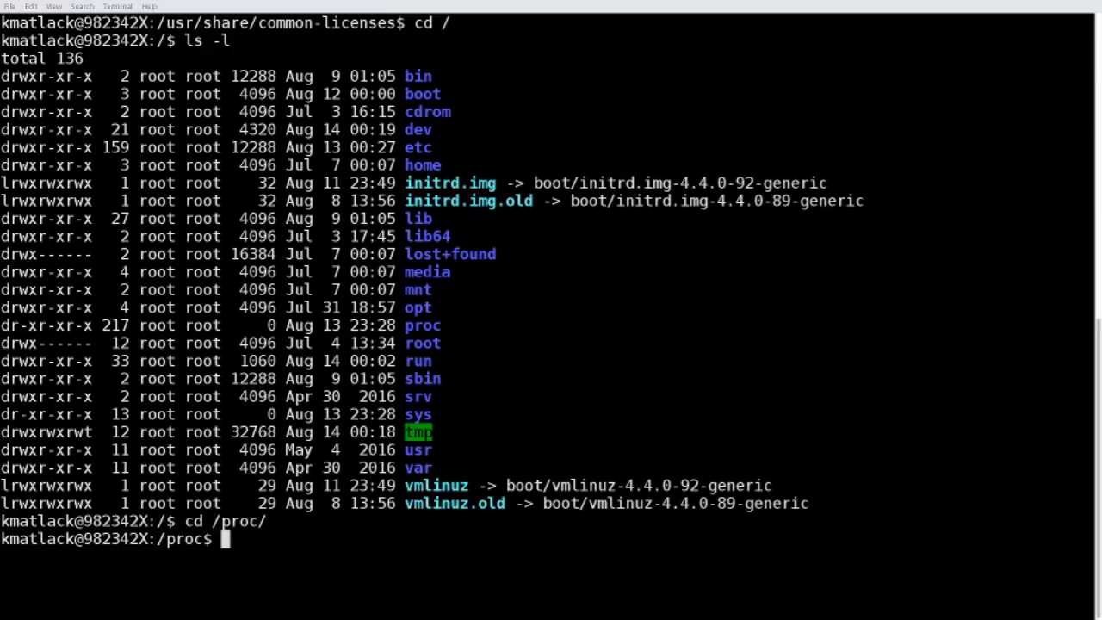
type("ls")
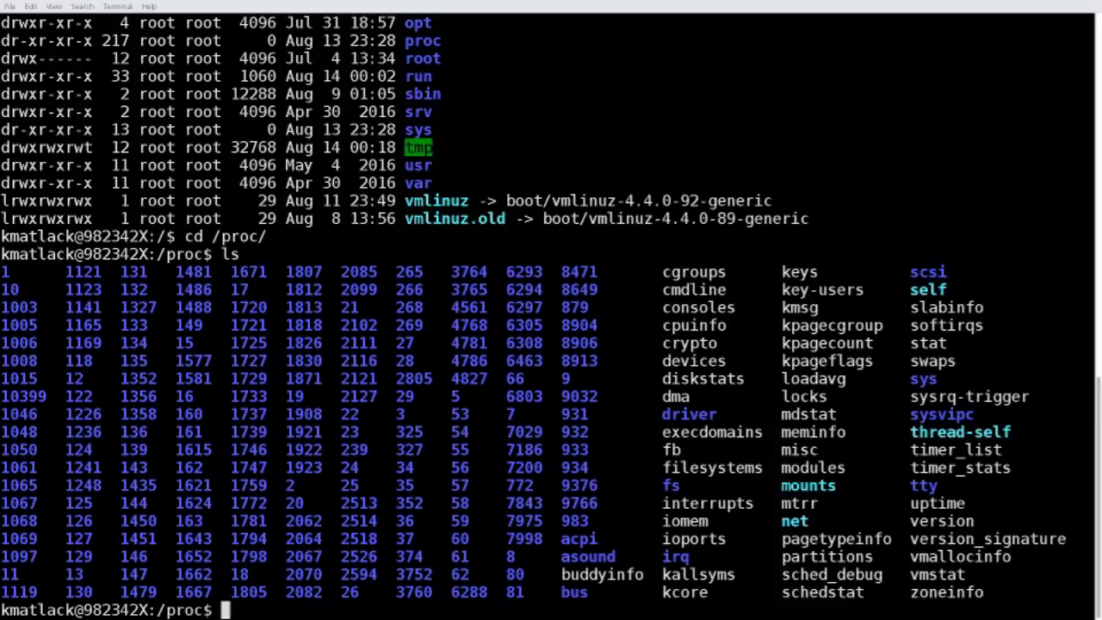
Print cpuinfo with cat, showing the AMD A6-5400K APU with two processors.
type("cat")
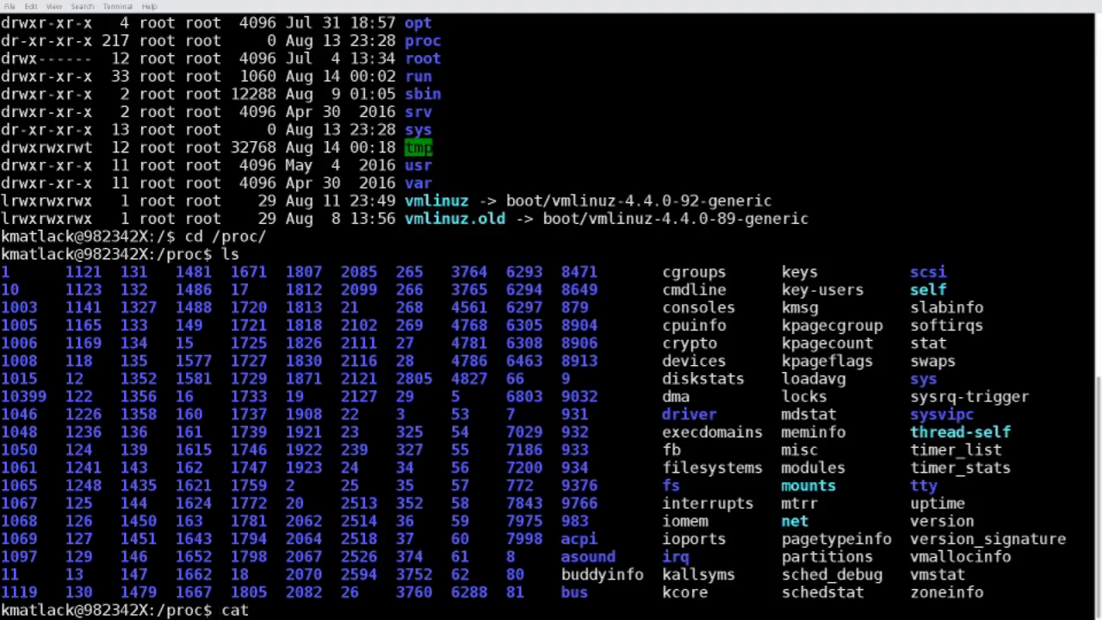
type("cpuinfo")
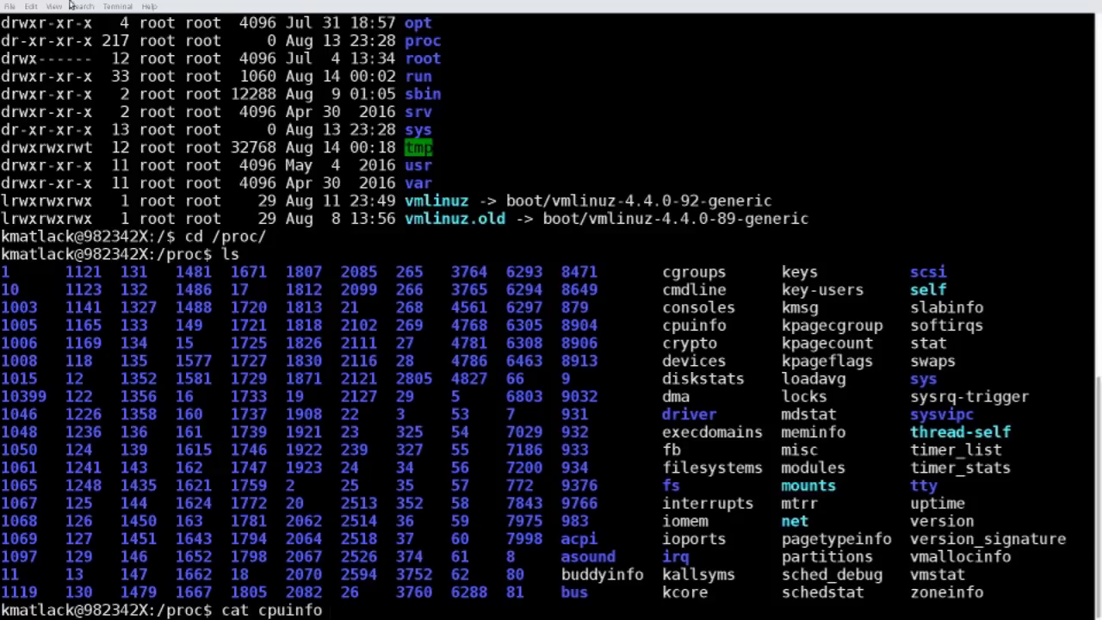
mouse_move(737, 329)
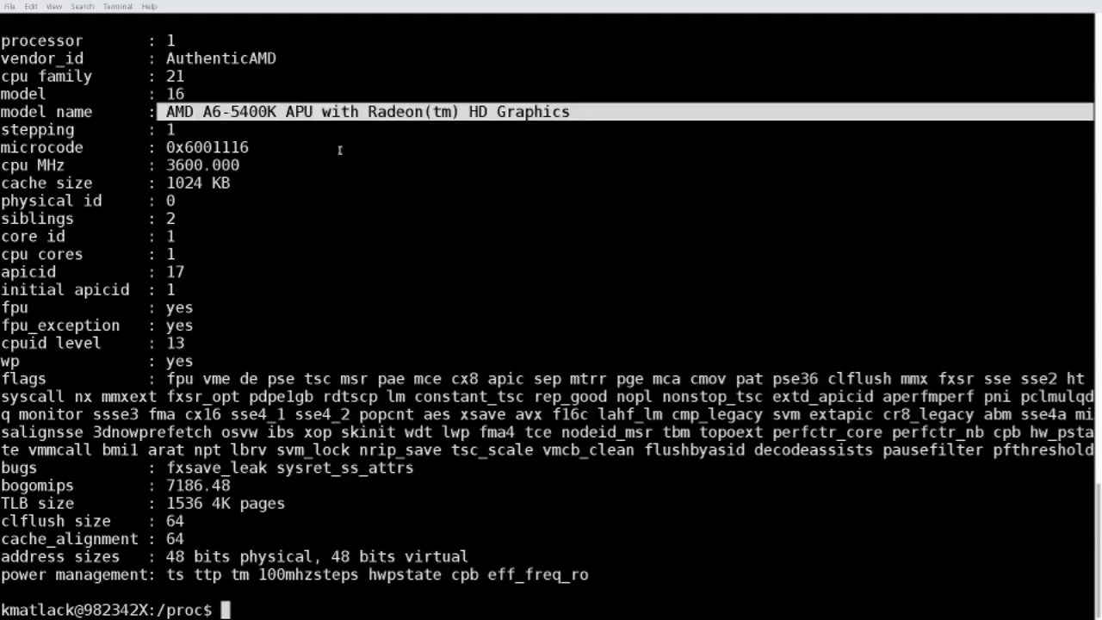
type("cd")
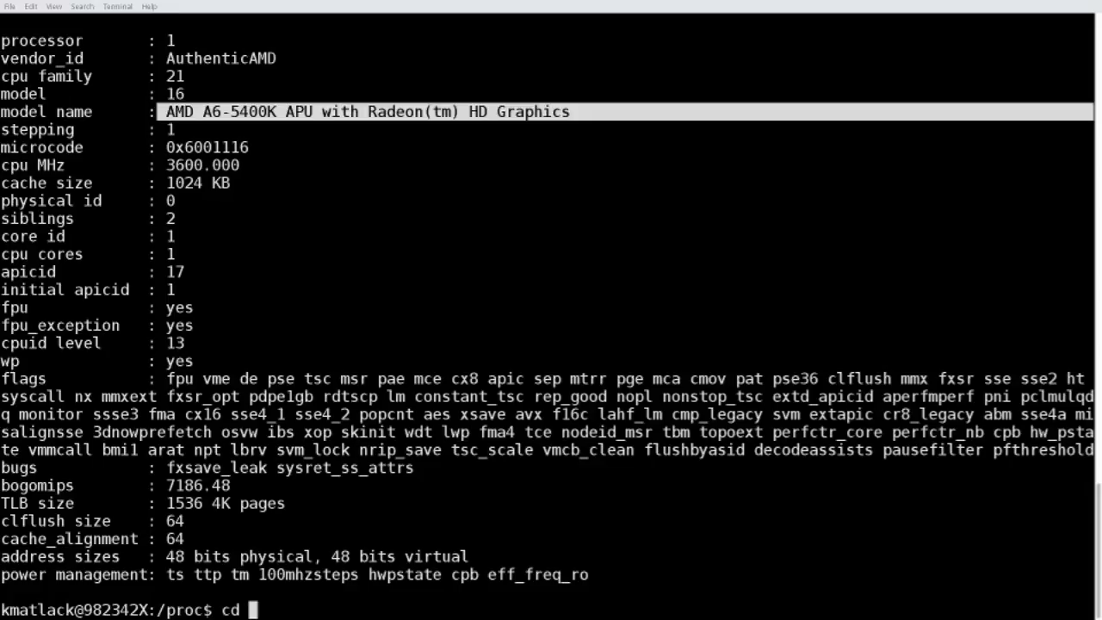
Print the BSD license file with cat in common-licenses.
type("/media/kmatlack/")
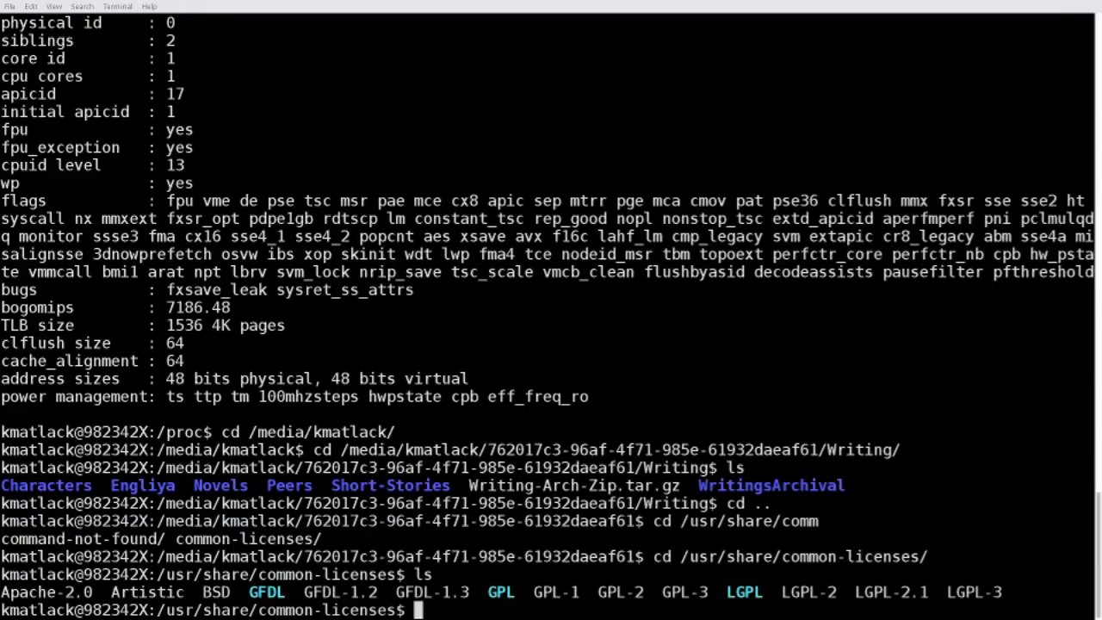
type("cat")
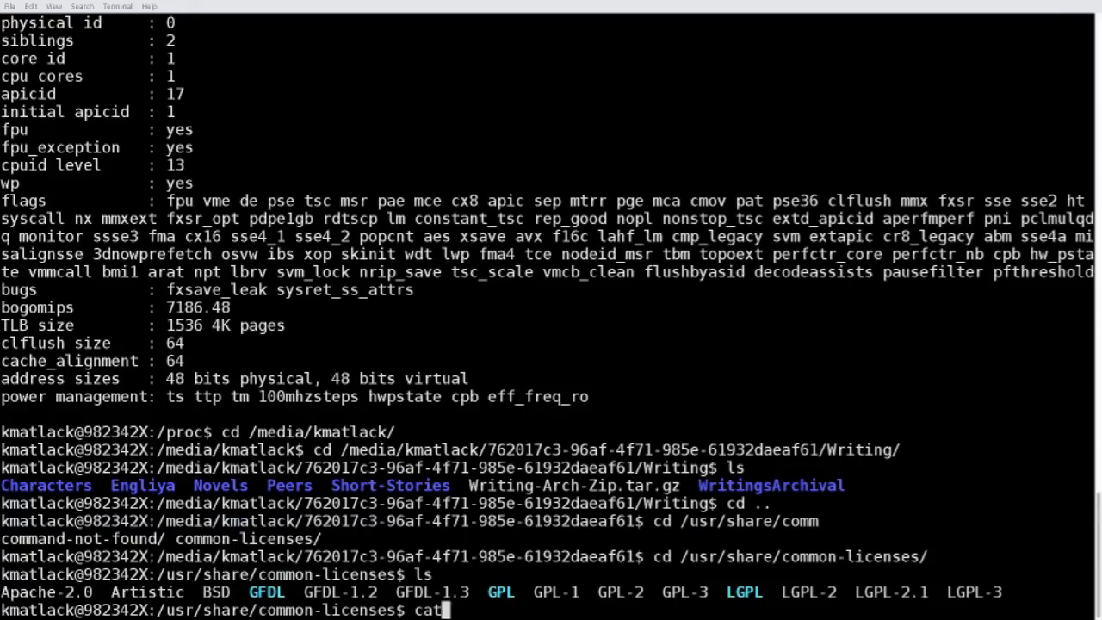
type("BSD")
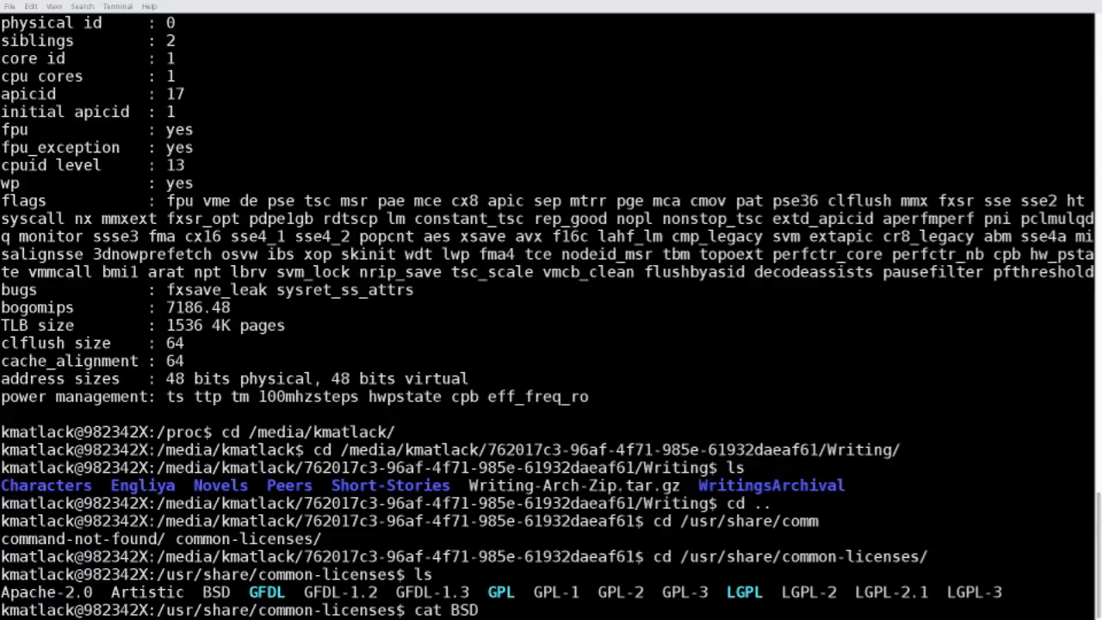
key("Return")
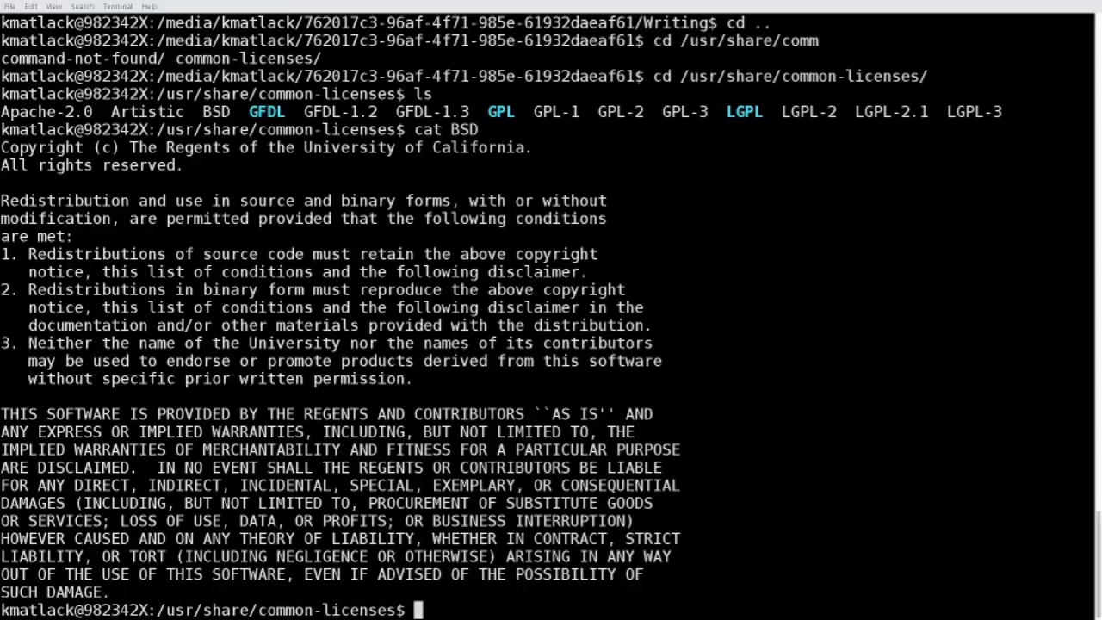
left_click(189, 610)
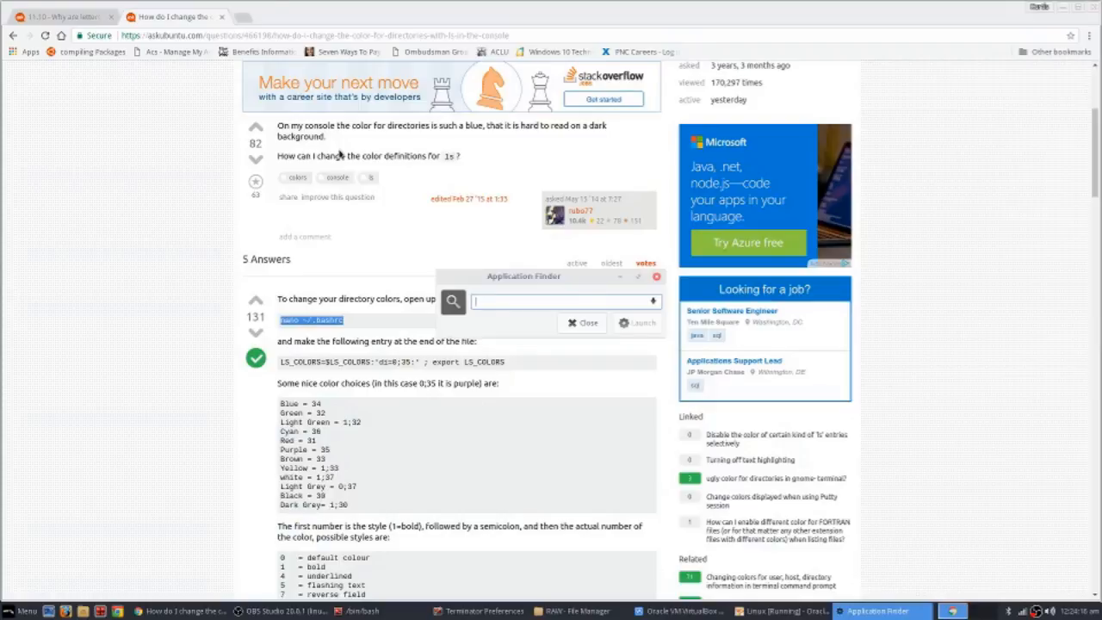
Search Application Finder for gnome-terminal and launch a new terminal window.
type("gnome-terminal")
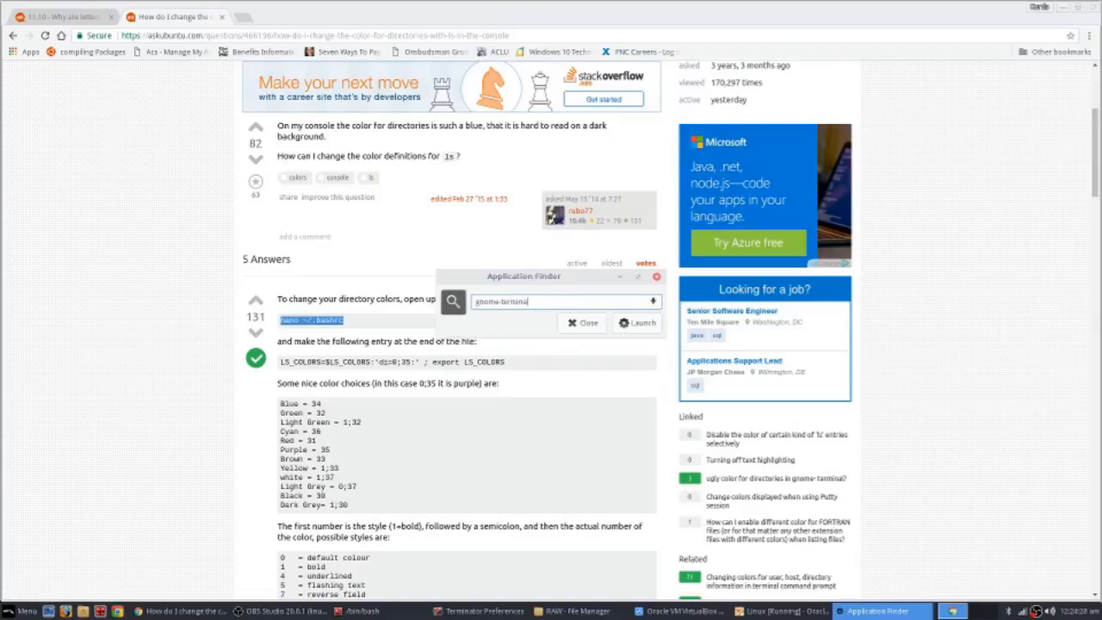
left_click(636, 322)
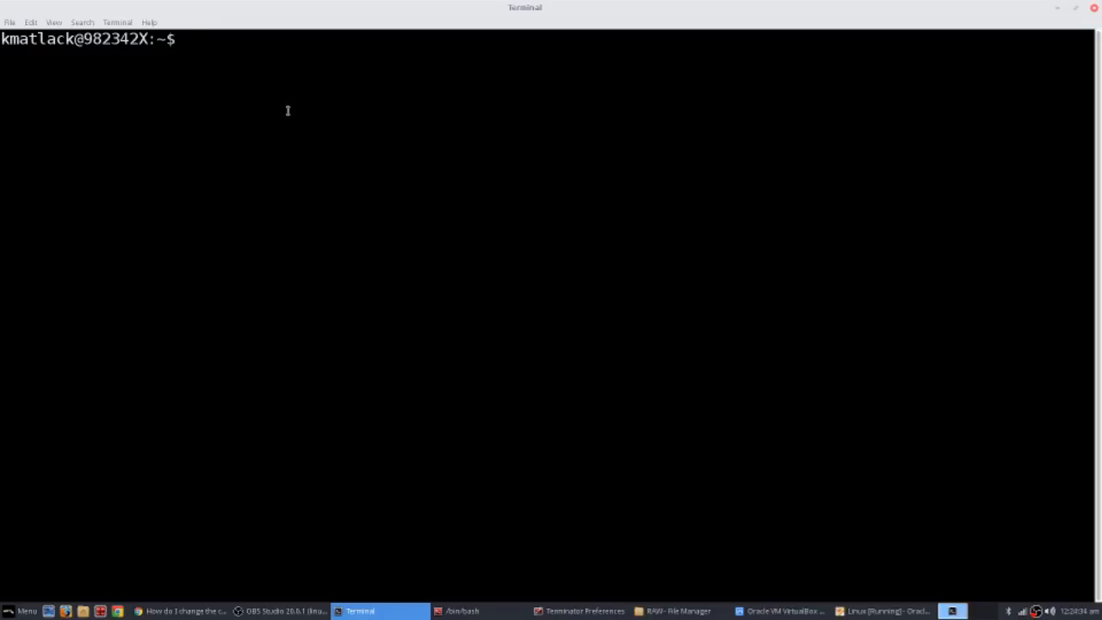
List the home folder with ls, then with ls -l, and enter man ls.
type("ls")
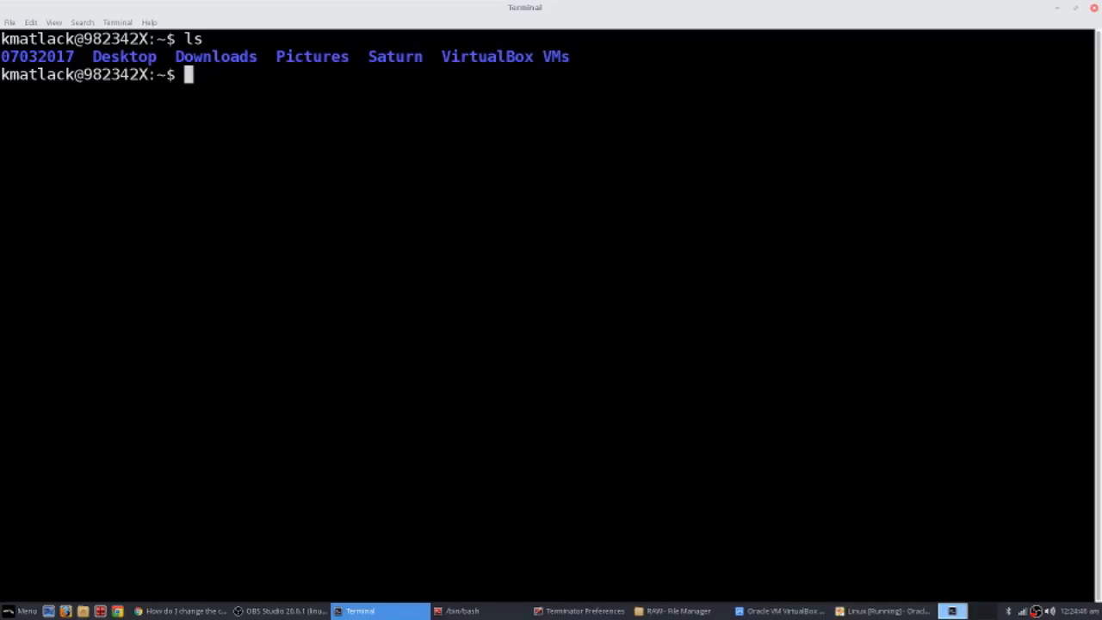
type("l")
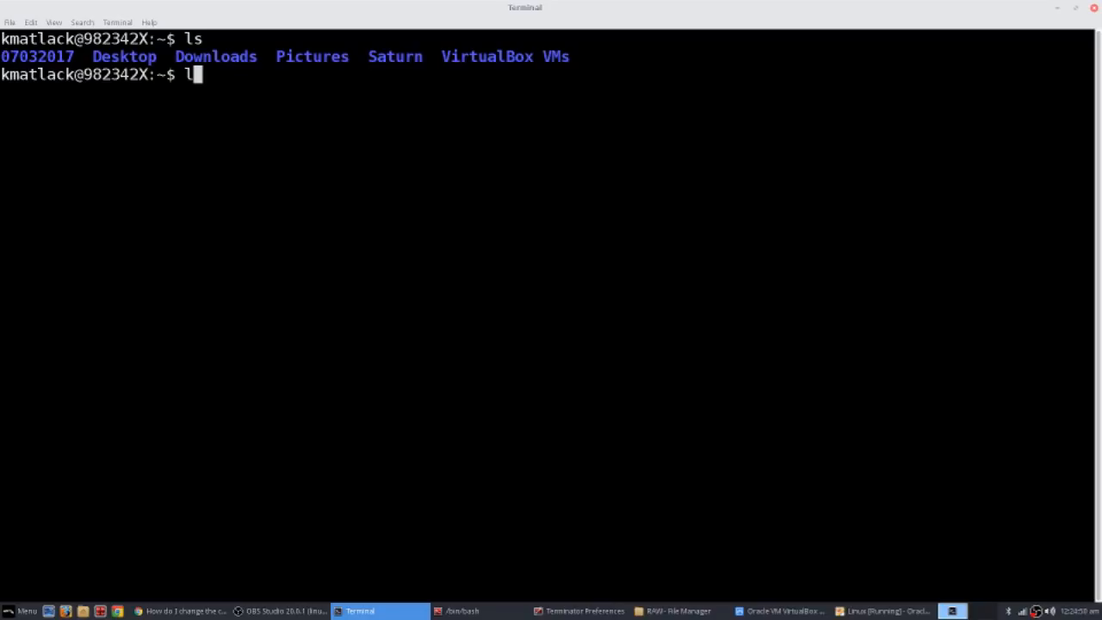
type("s")
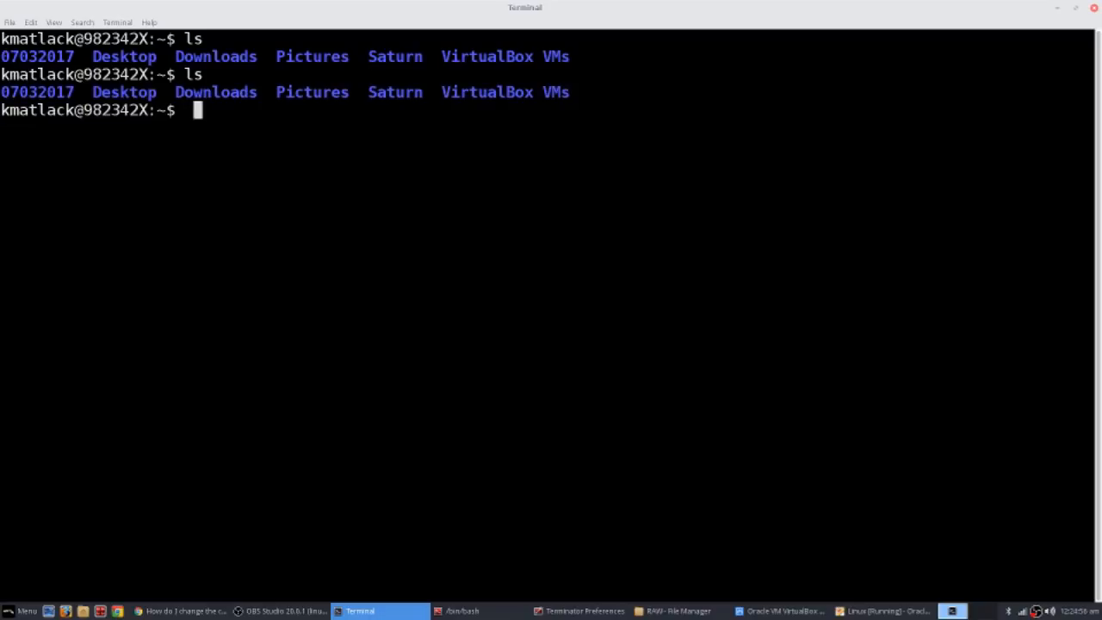
type("ls -l")
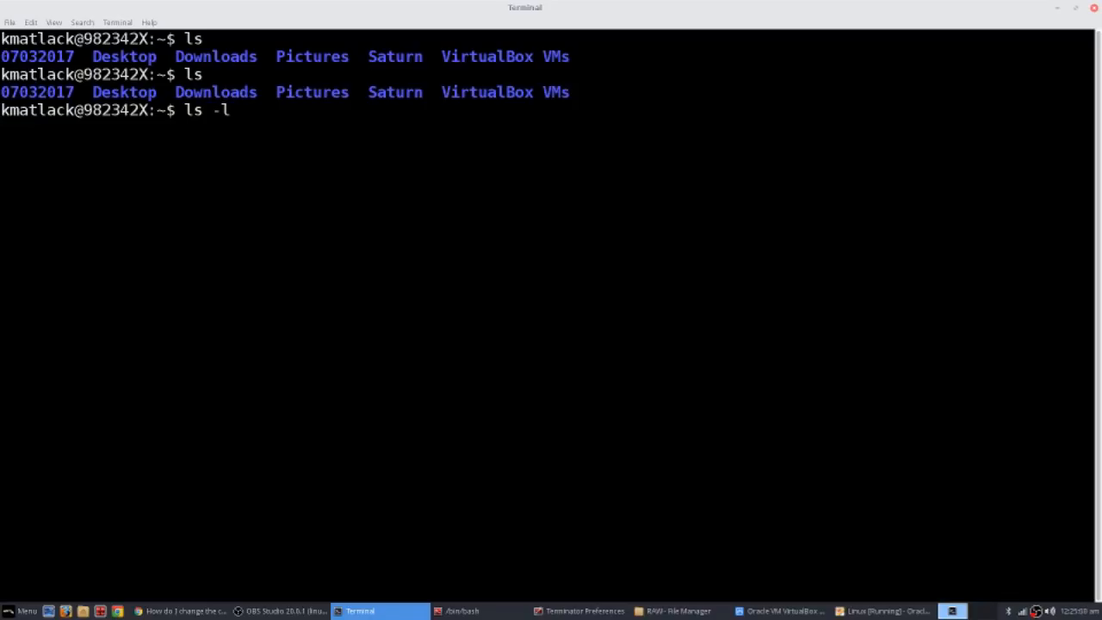
key("Return")
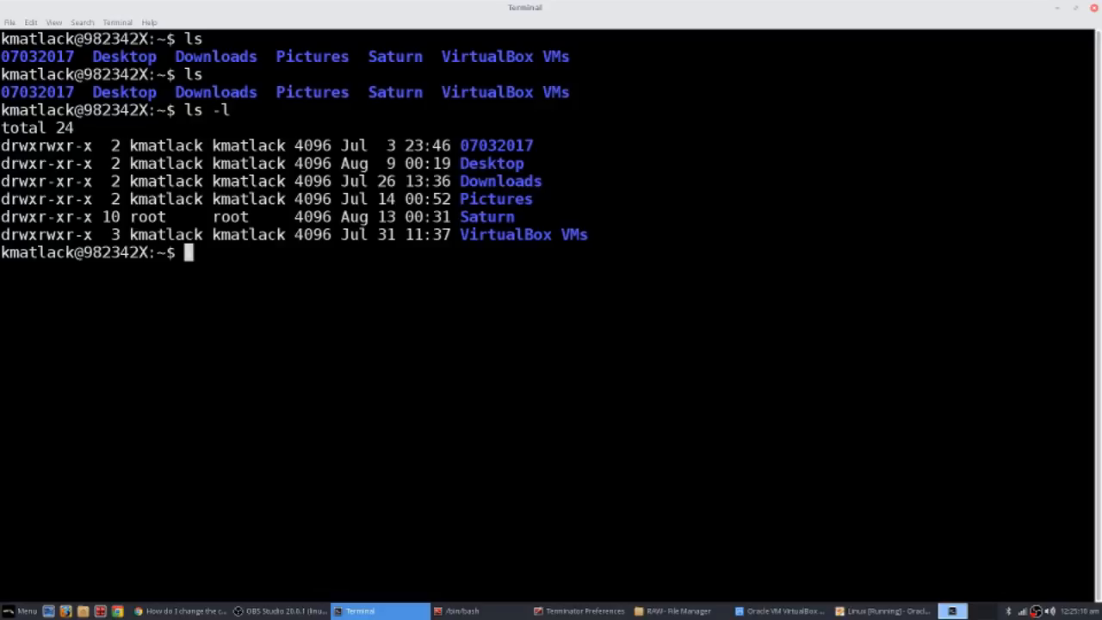
type("man")
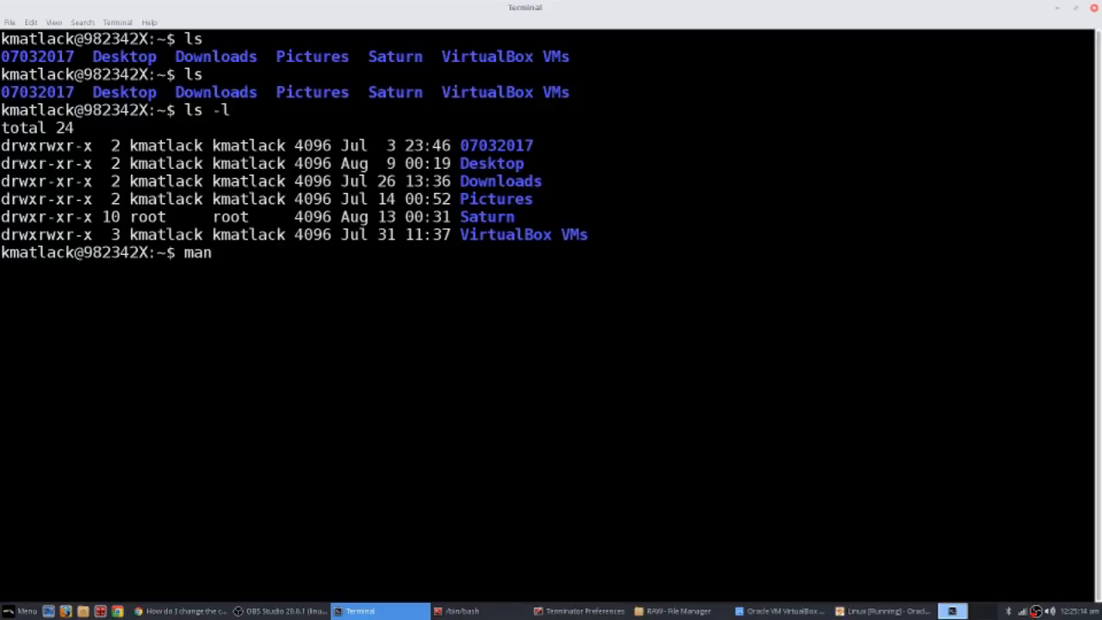
type("ls")
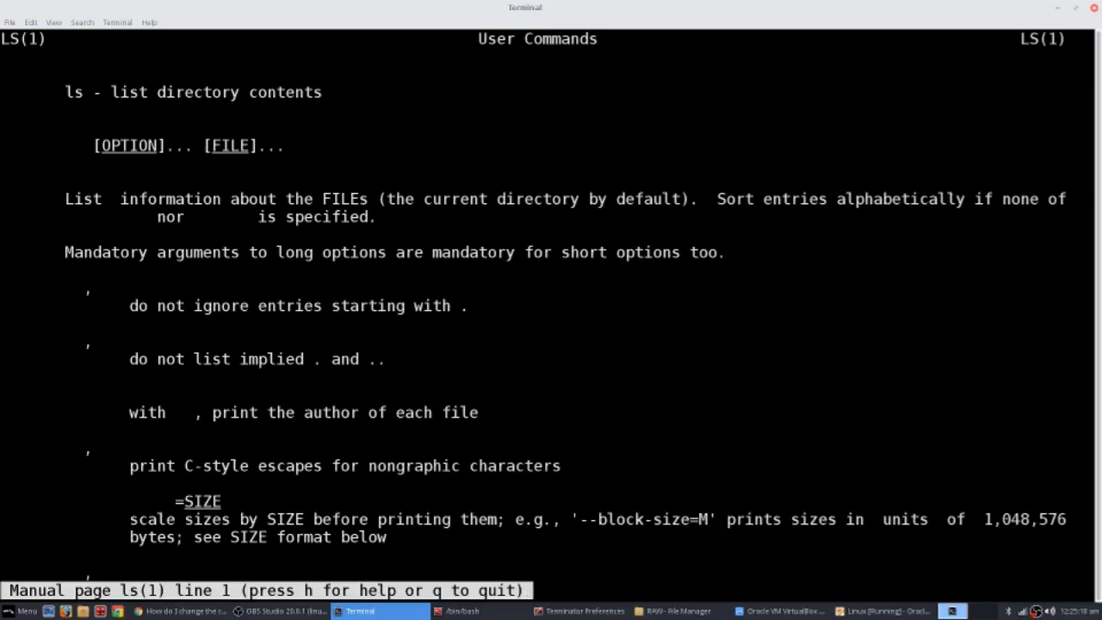
Scroll partway through the ls manual page, then quit back to the home prompt.
scroll("down", 3)
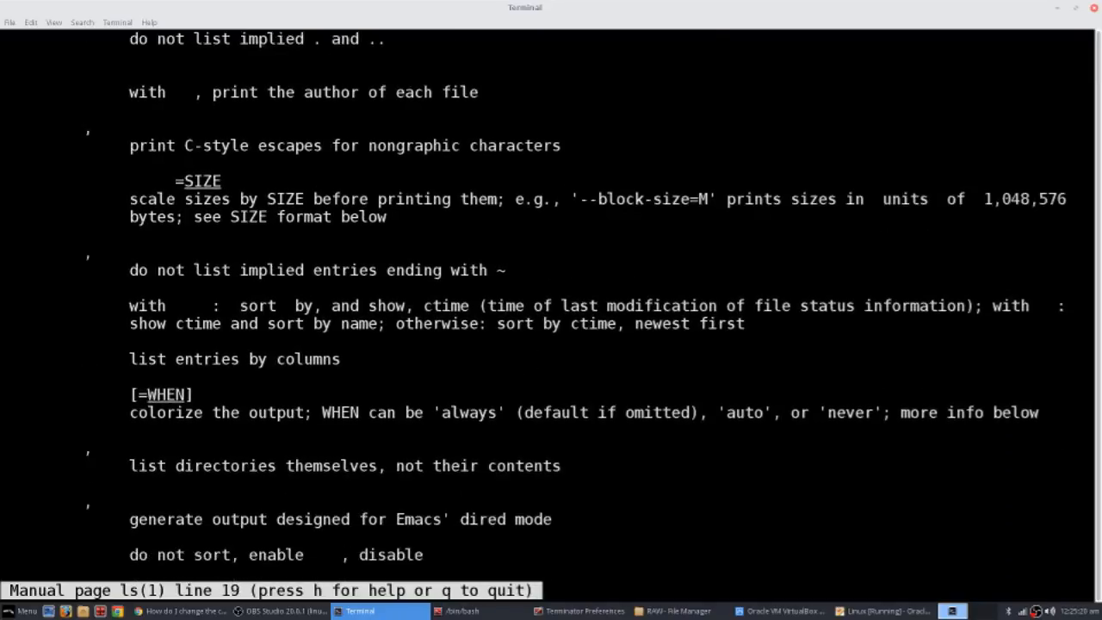
scroll("down", 3)
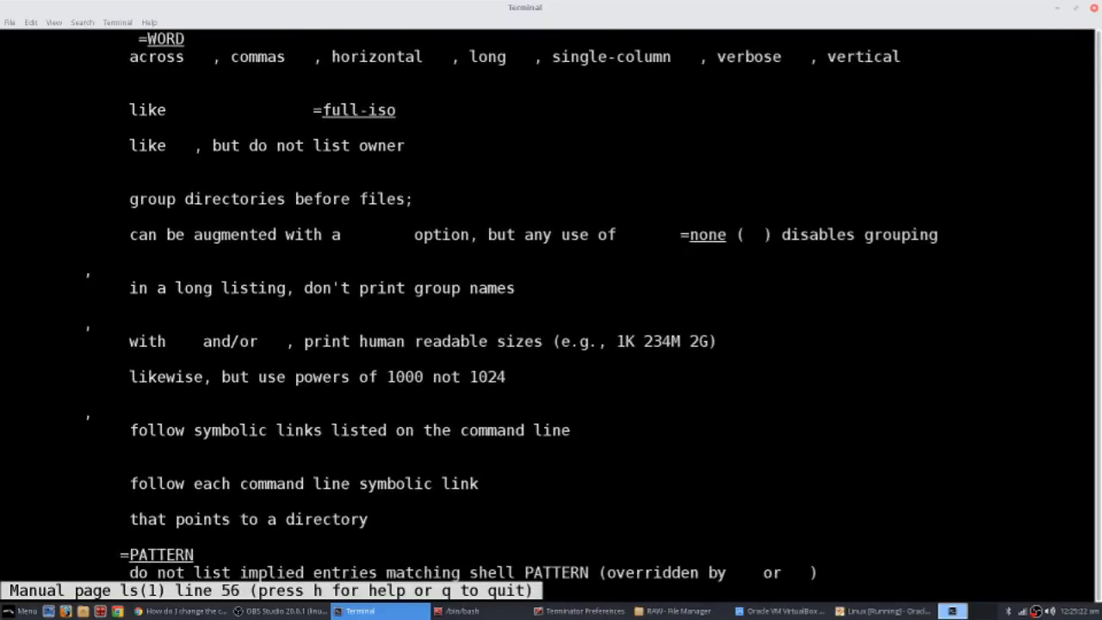
scroll("down", 3)
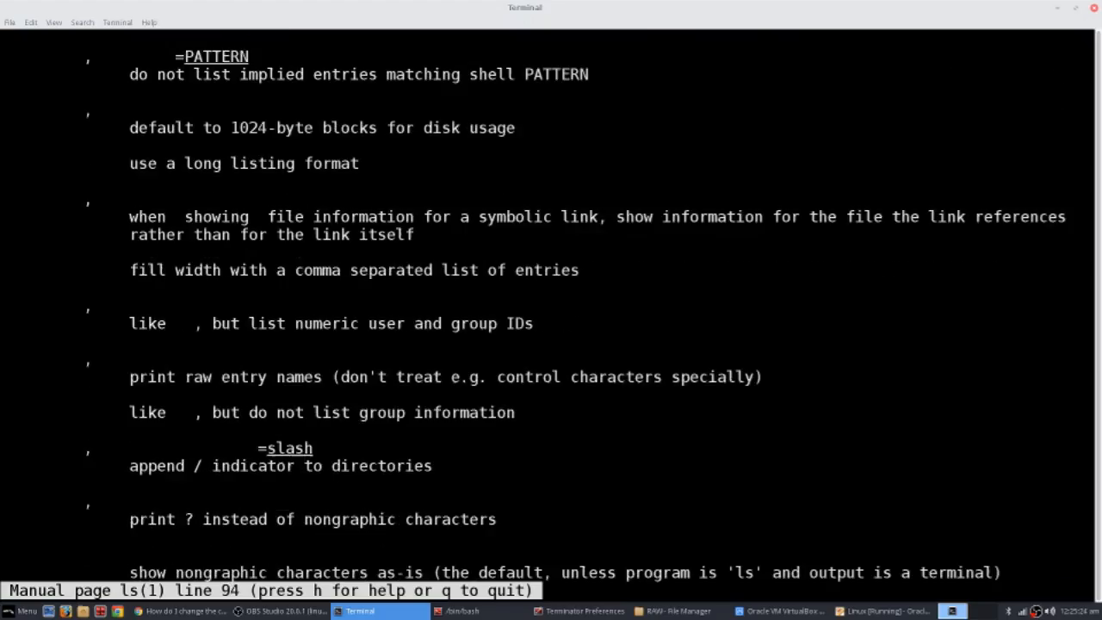
scroll("down", 3)
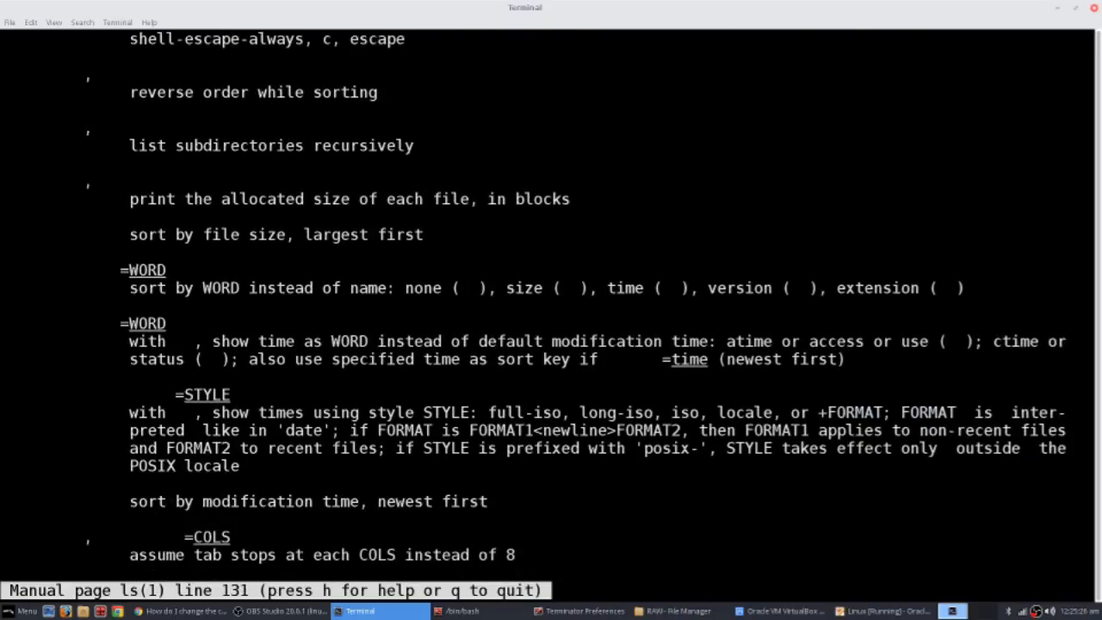
scroll("down", 3)
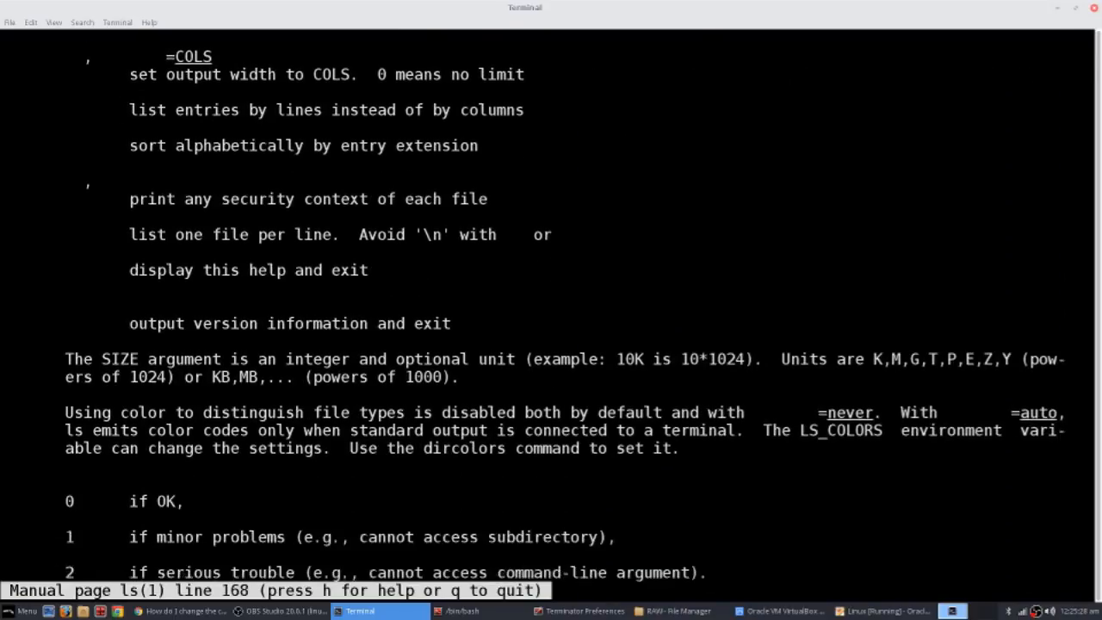
scroll("down", 3)
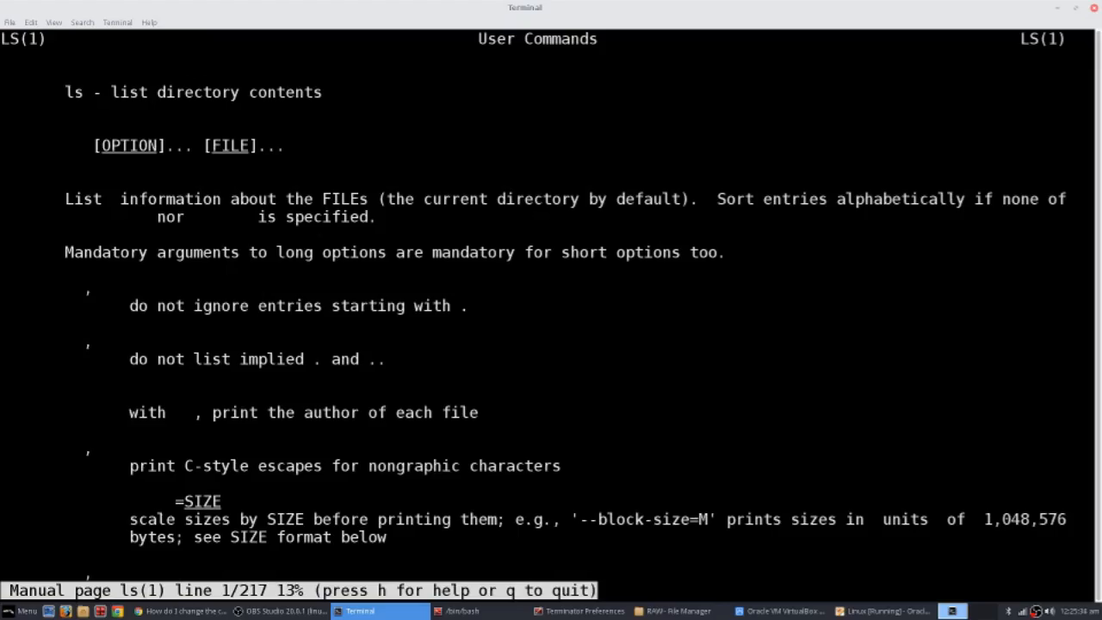
scroll("down", 3)
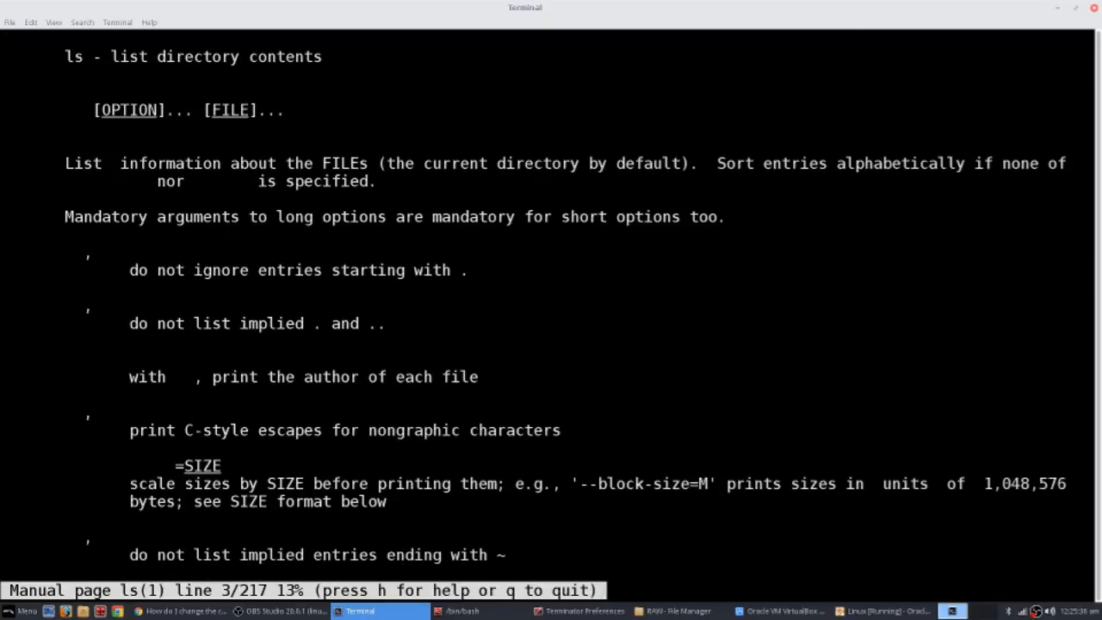
scroll("down", 3)
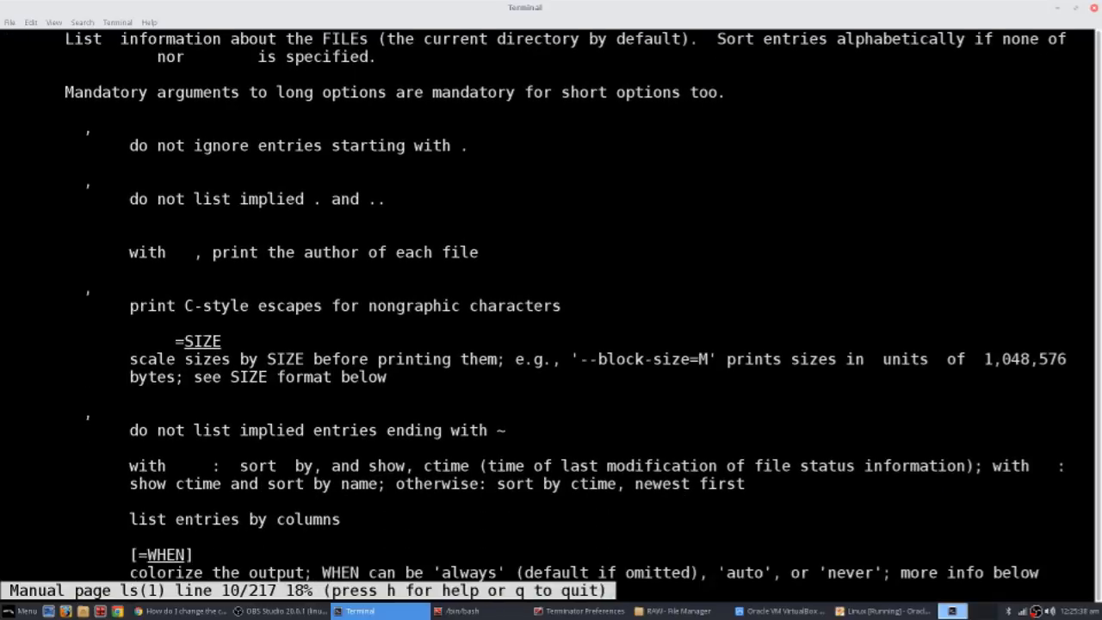
scroll("down", 3)
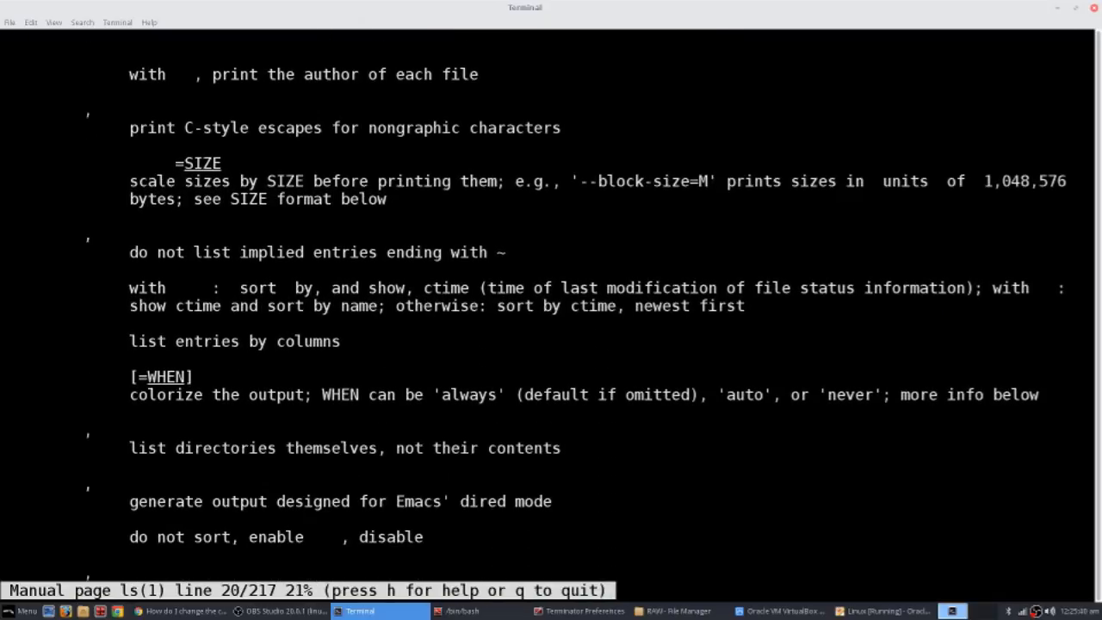
scroll("down", 3)
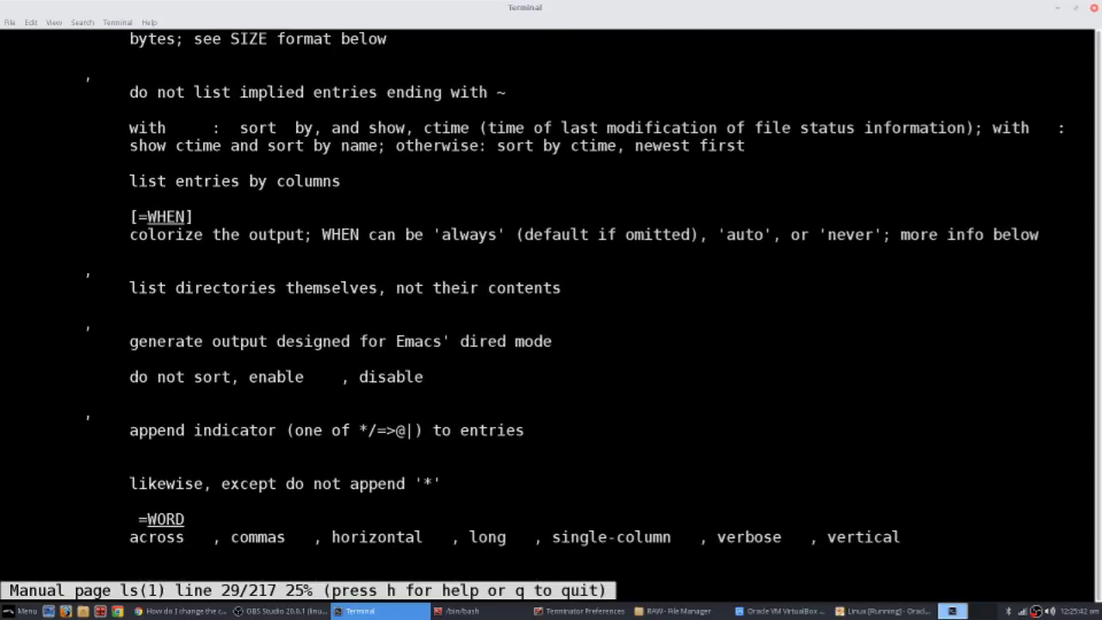
scroll("down", 3)
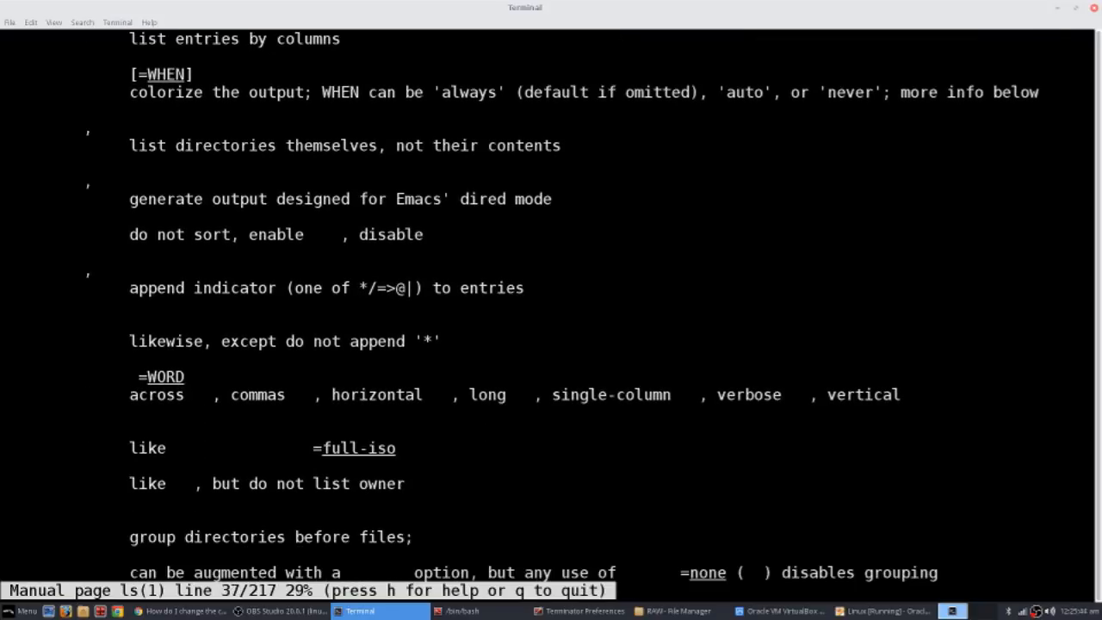
scroll("down", 3)
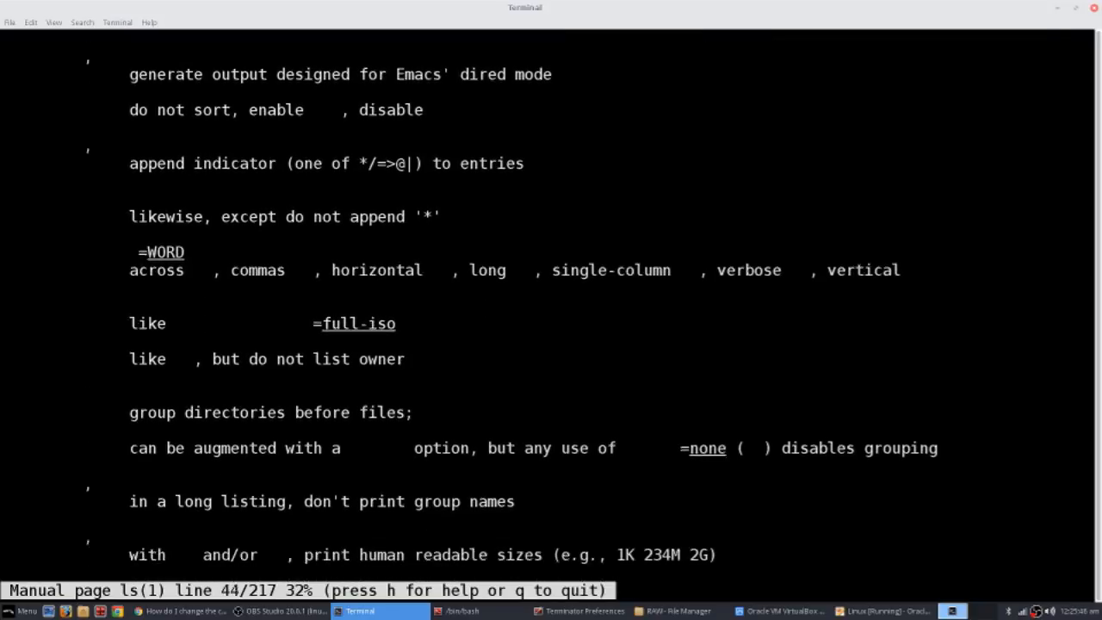
scroll("down", 3)
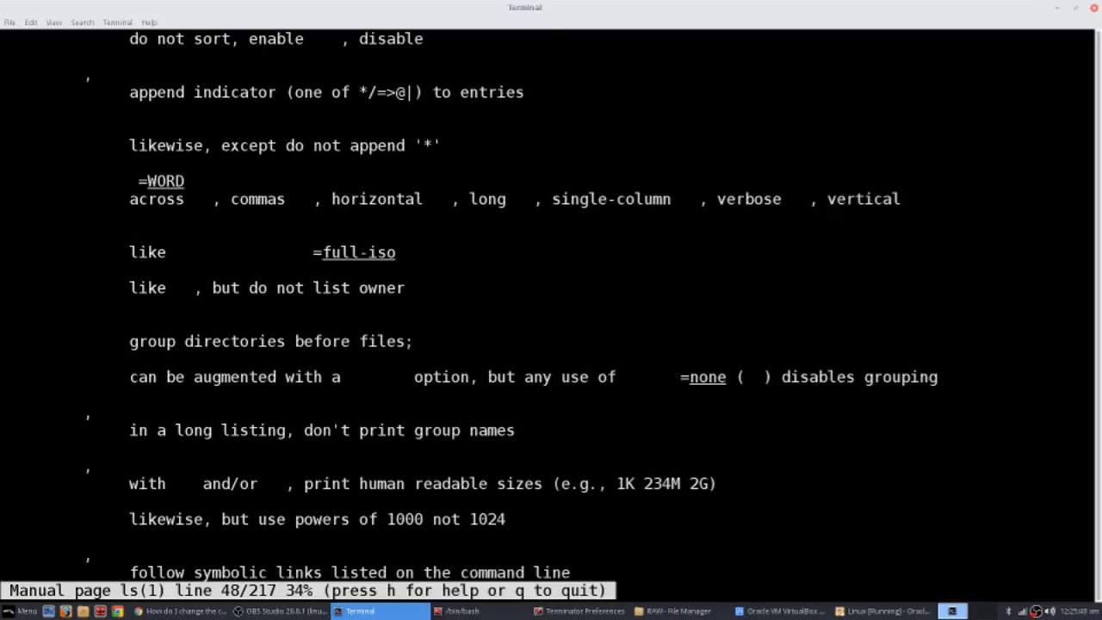
key("q")
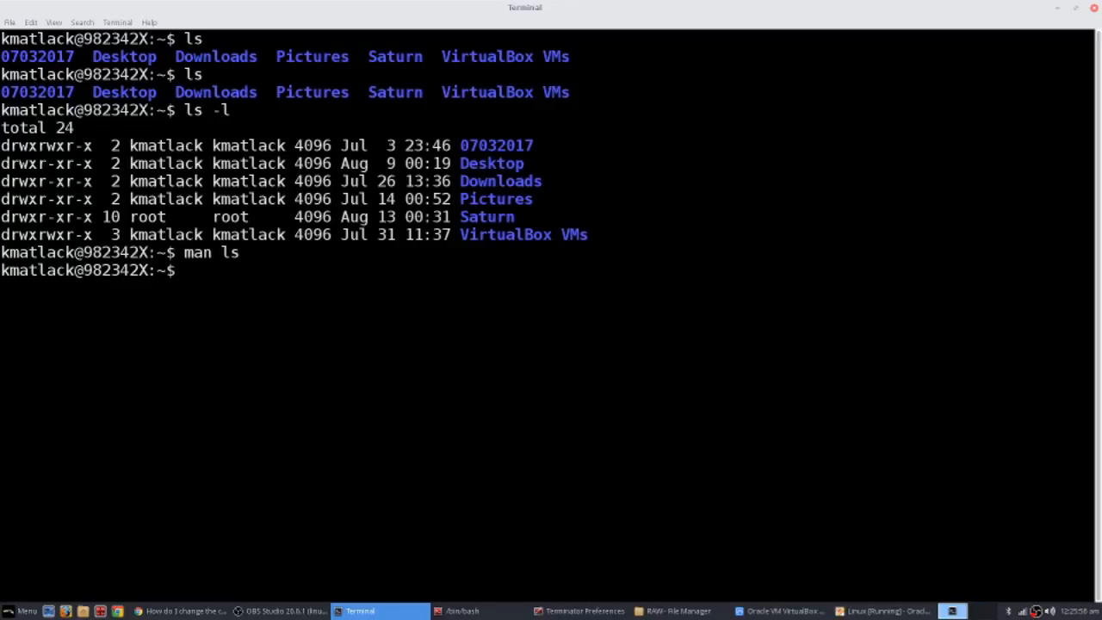
Create the Pluto folder with mkdir, then run ls and select Pluto in the listing.
type("mk")
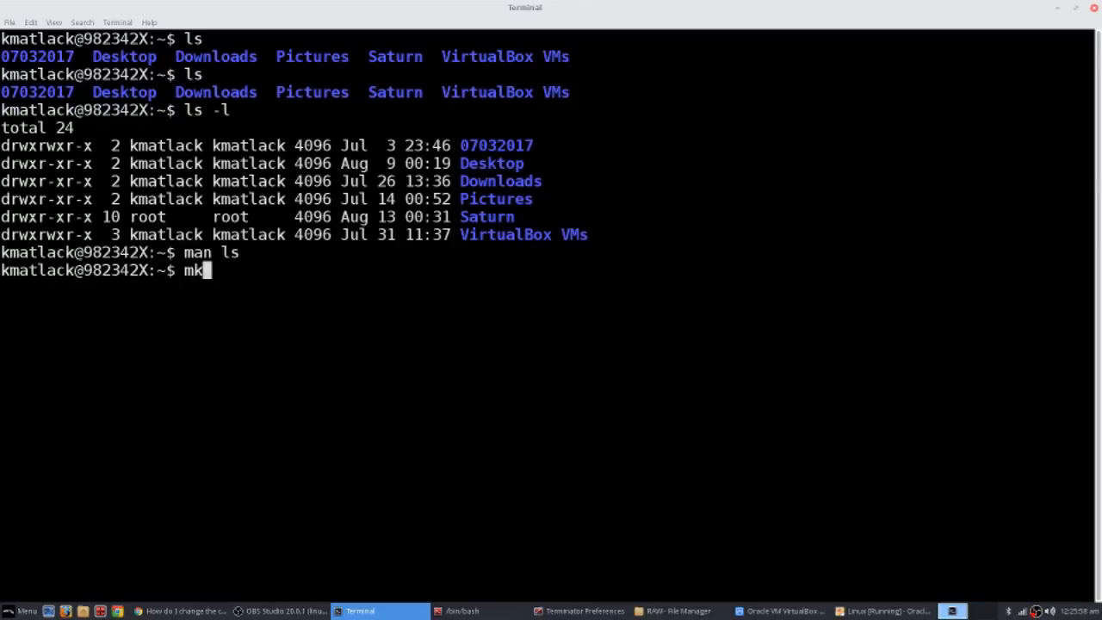
type("dir")
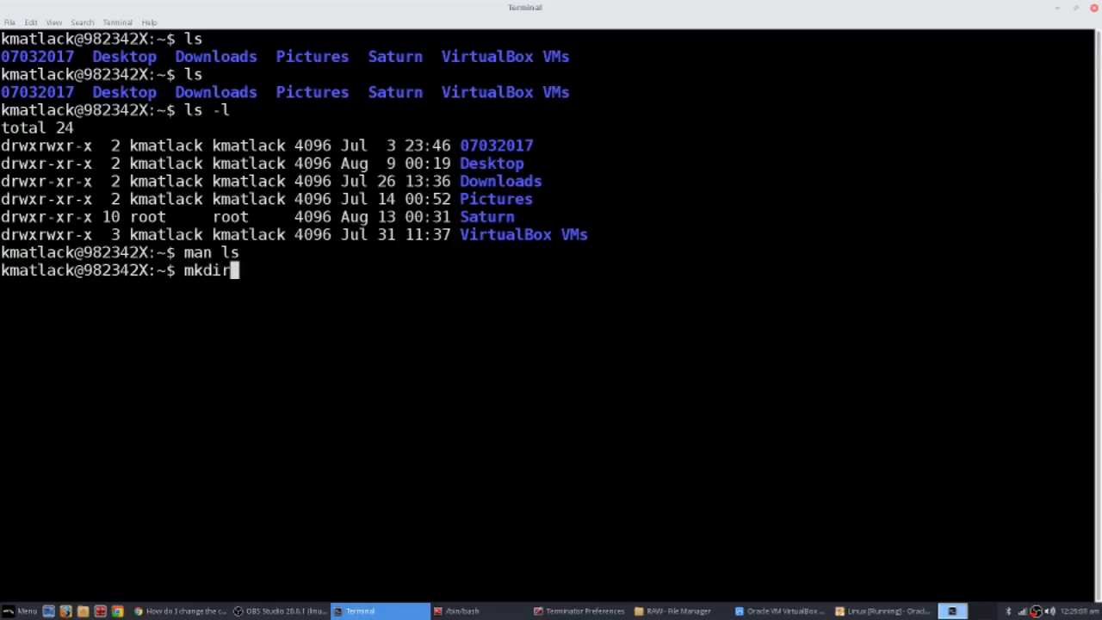
type("Ven")
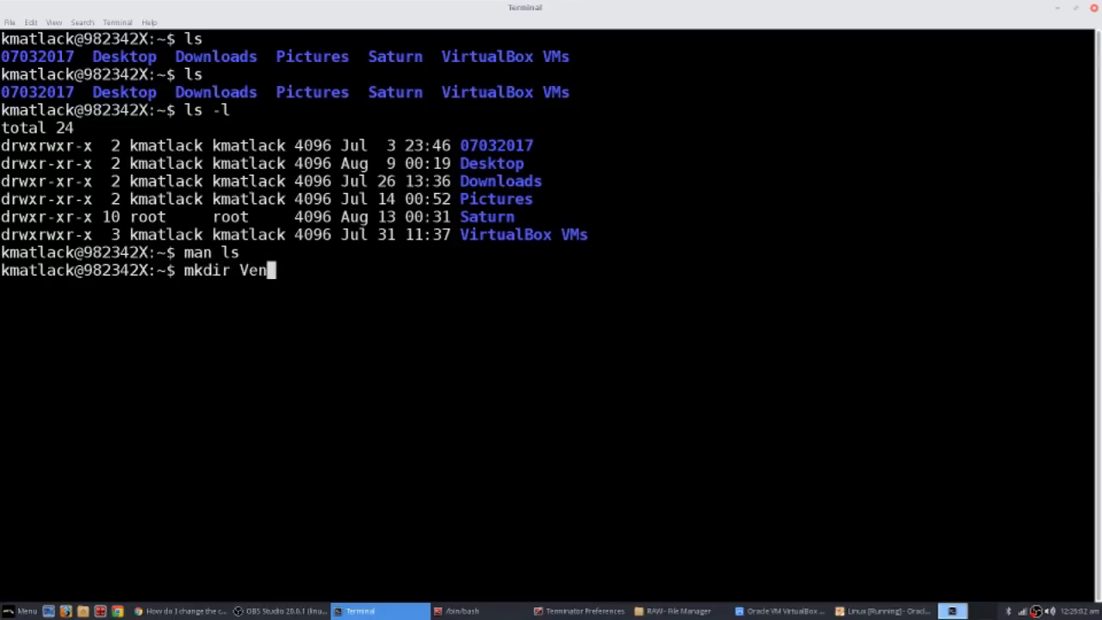
key("BackSpace")
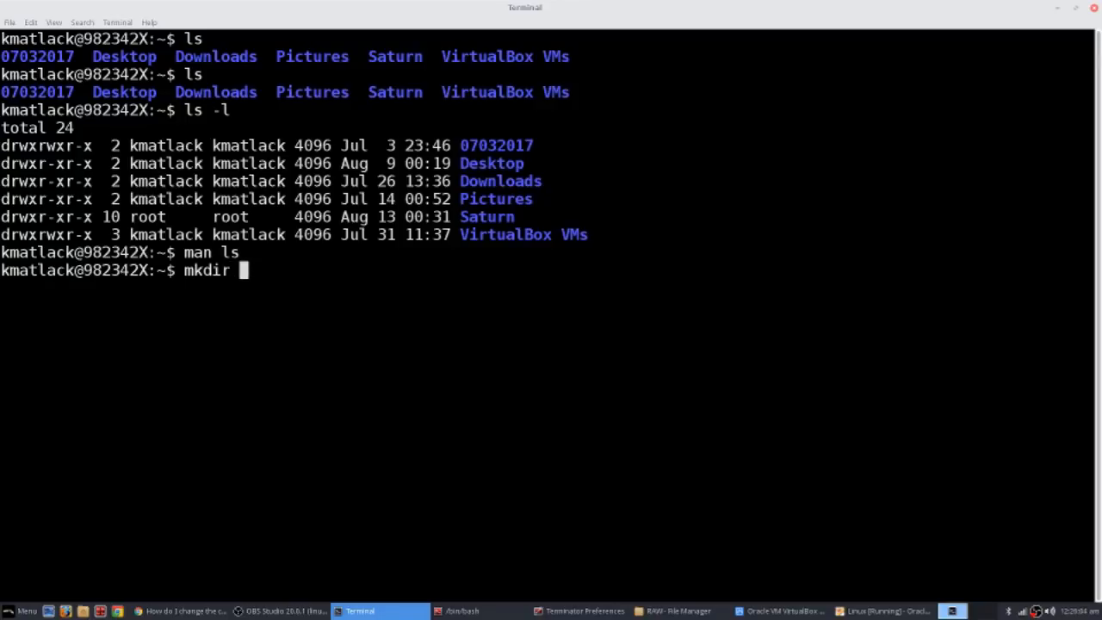
type("Pluto")
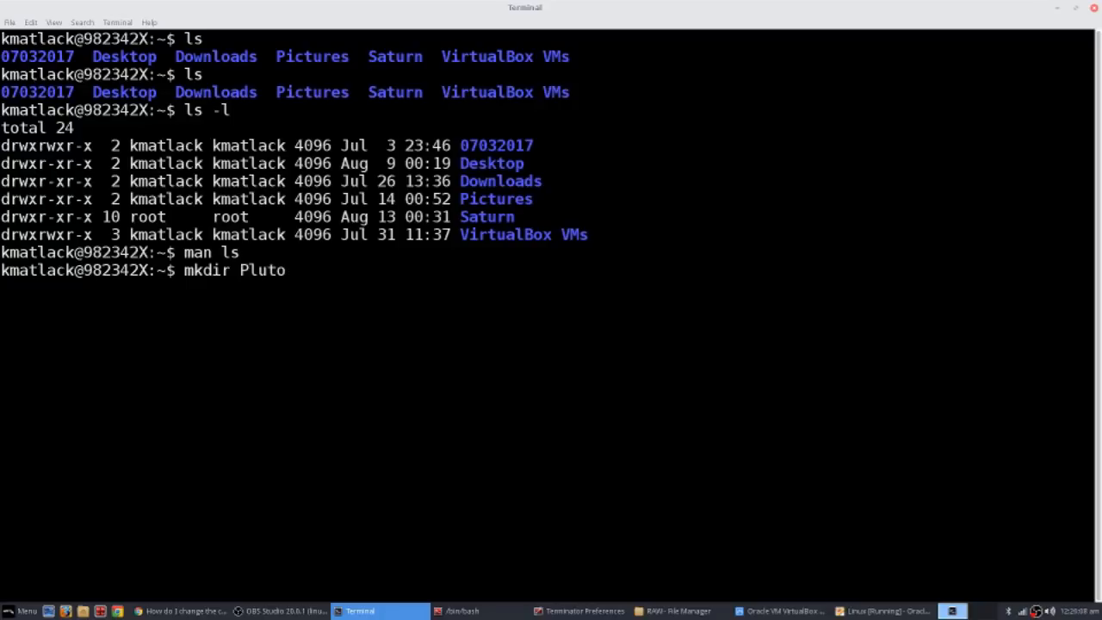
key("Return")
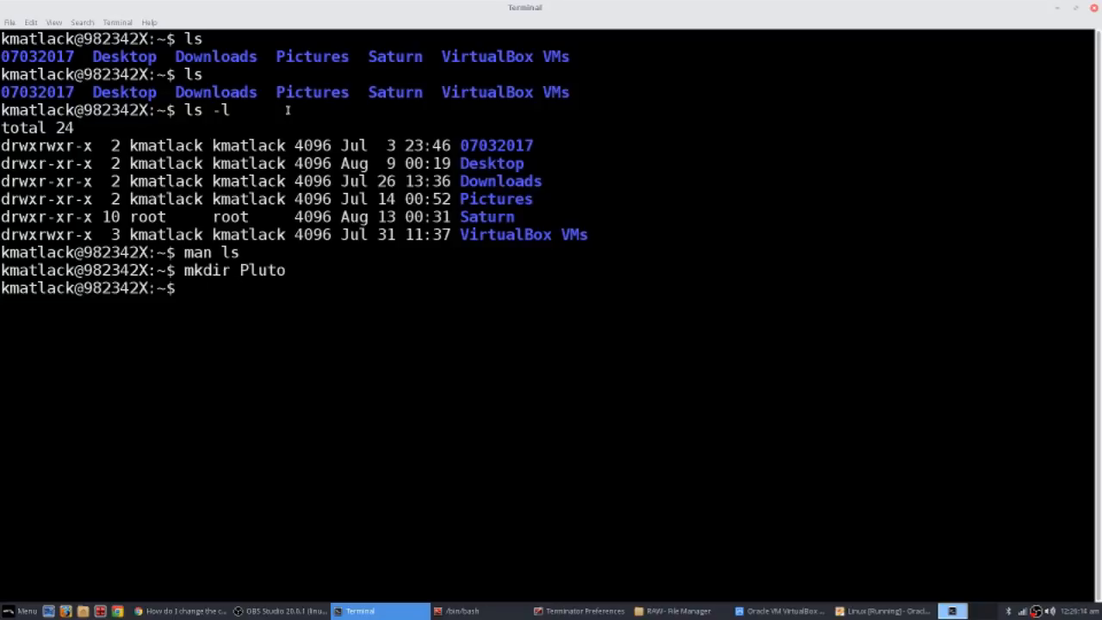
type("ls")
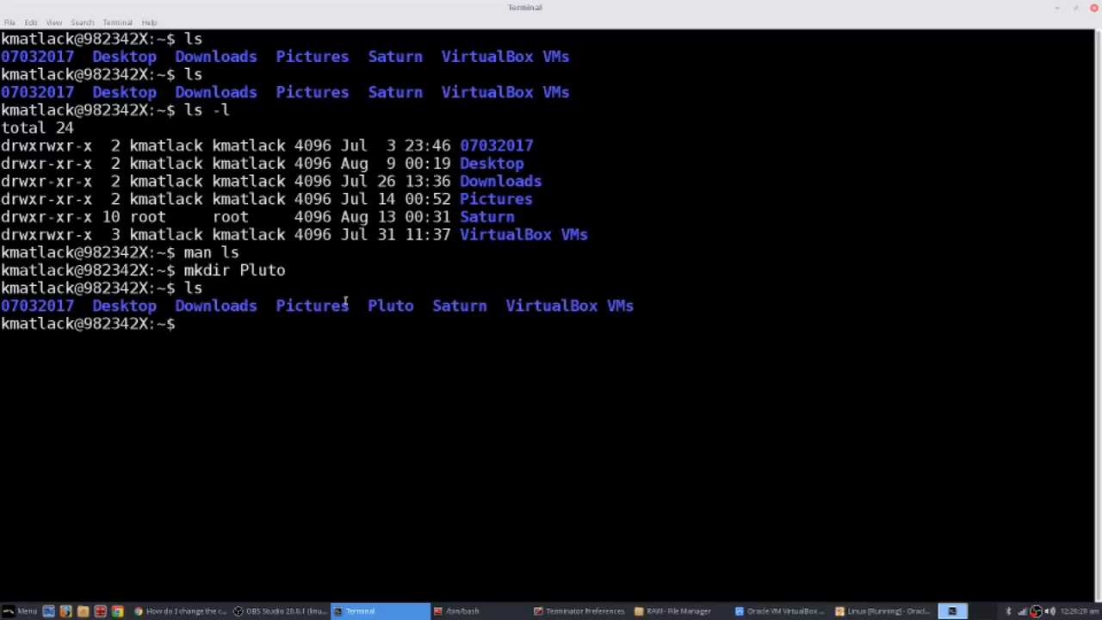
double_click(390, 305)
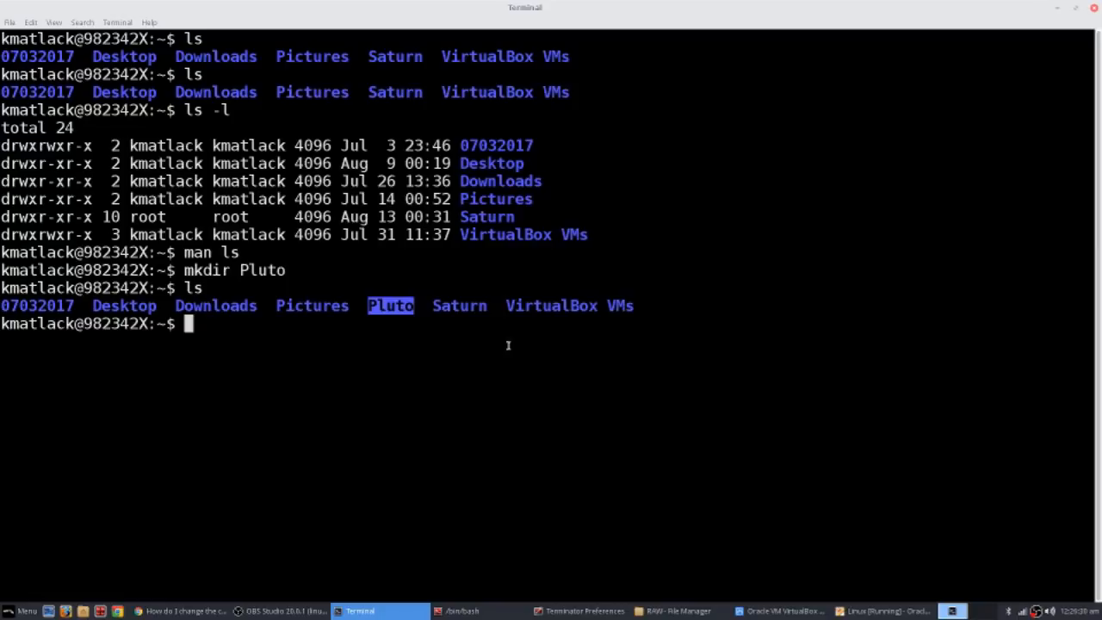
Change into ~/Pluto using Tab completion and list it, showing no contents.
type("cd")
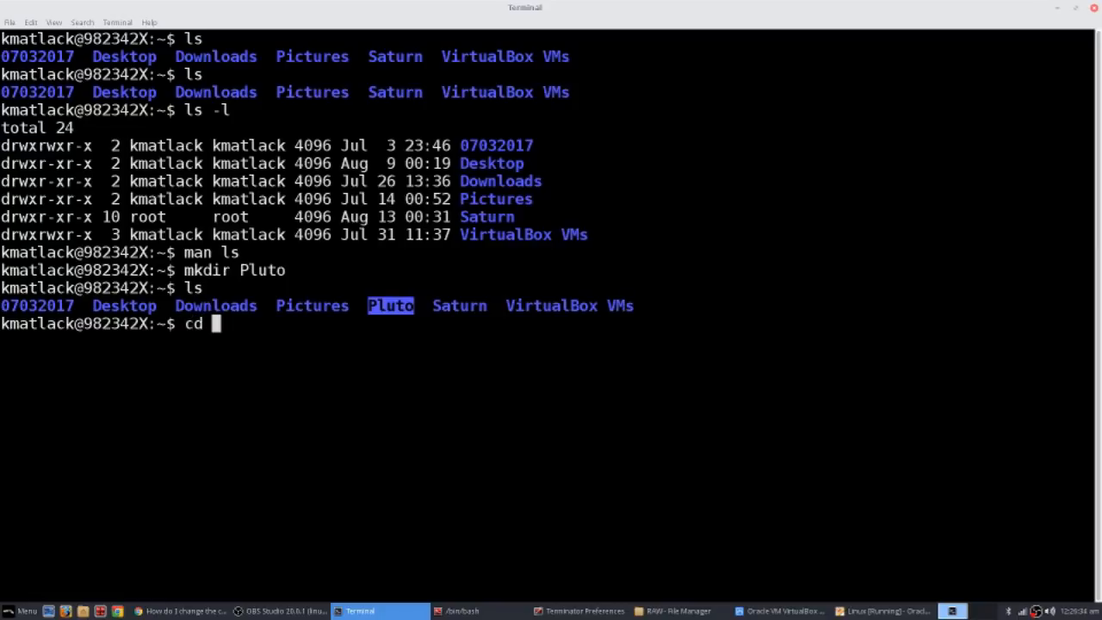
type("P")
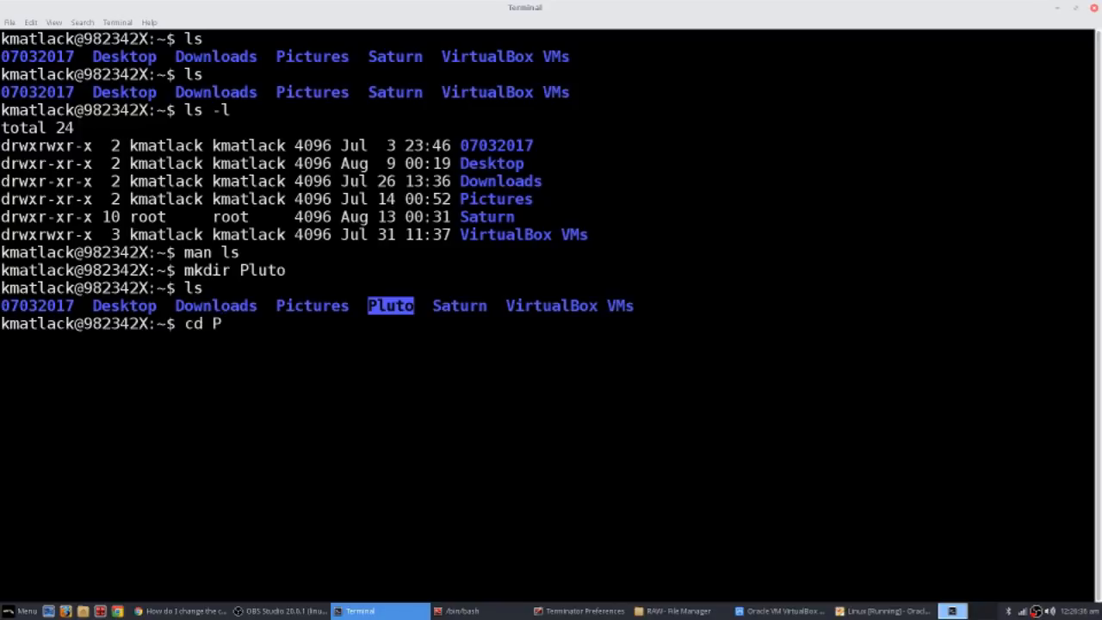
type("l")
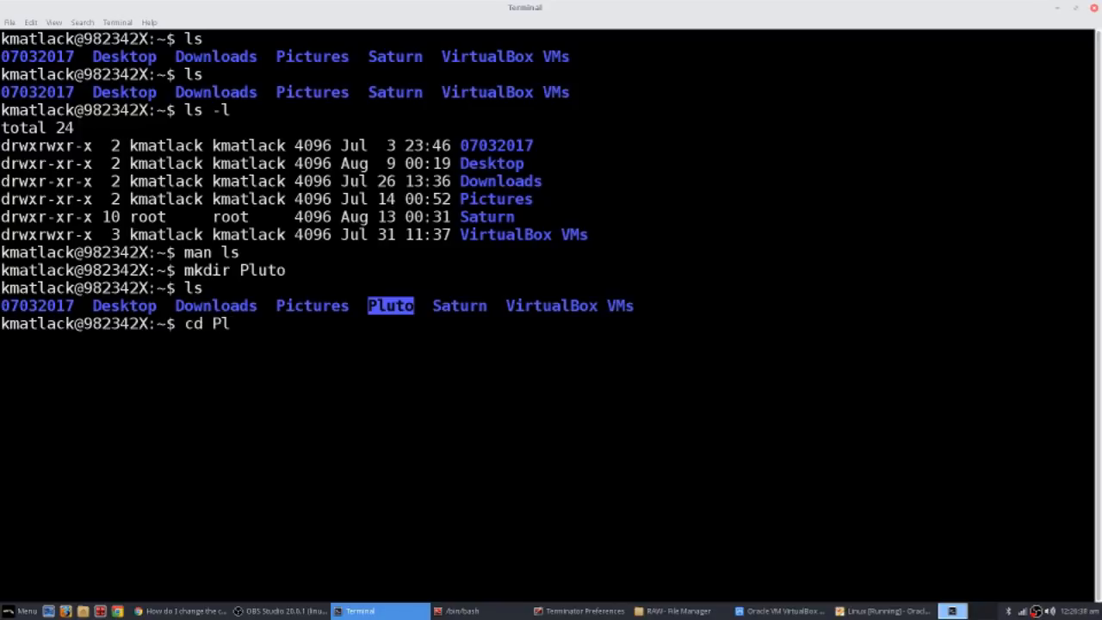
key("Tab")
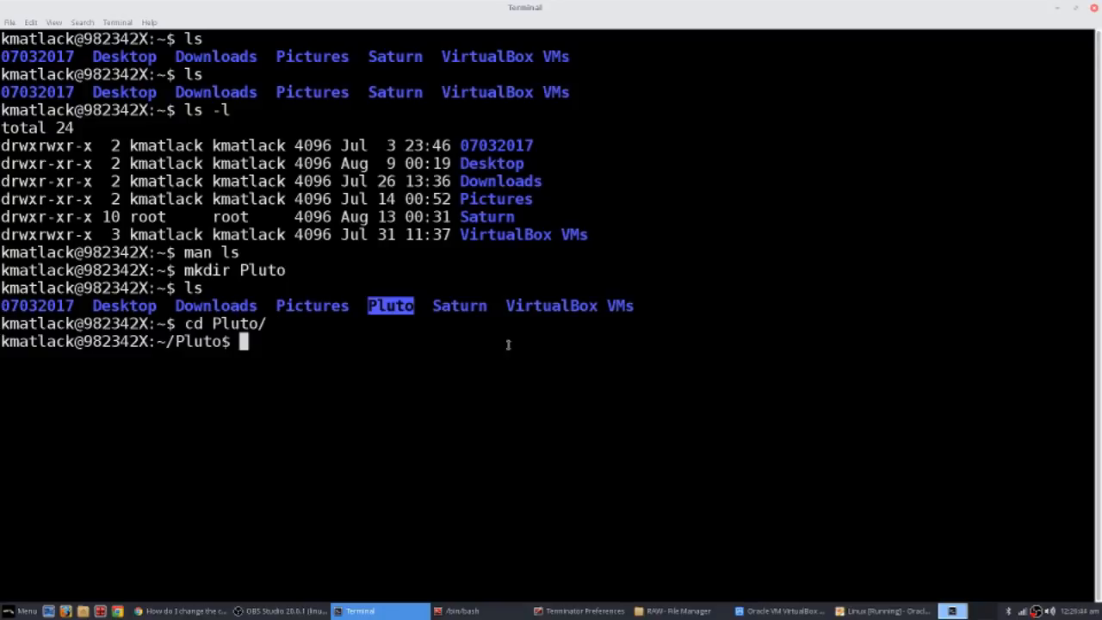
type("ls")
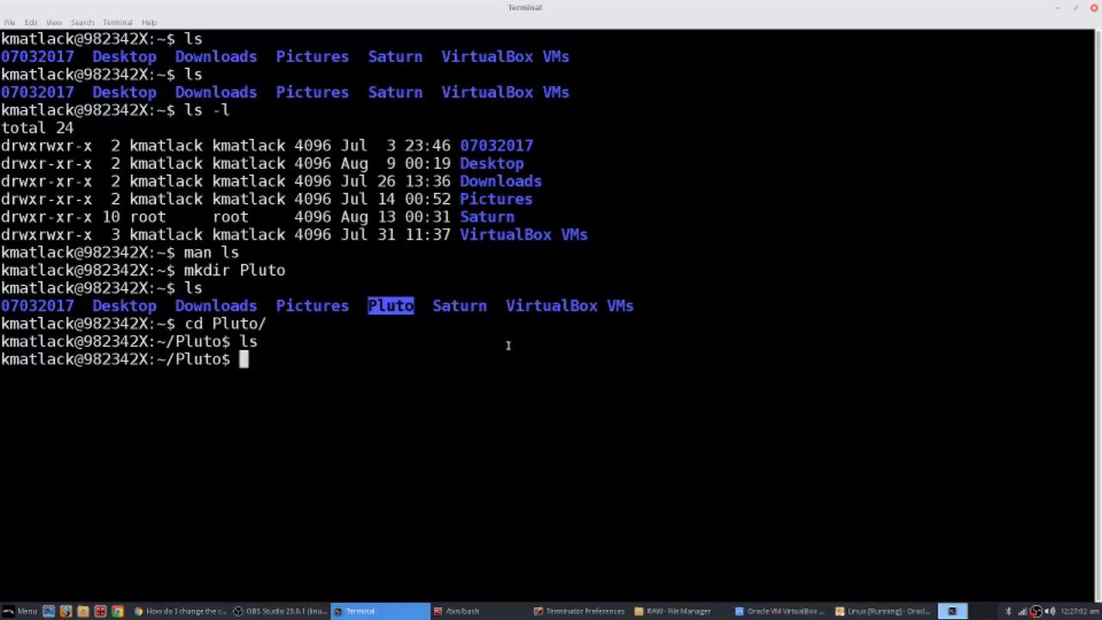
Create the Cold-Ice directory inside Pluto with mkdir.
type("mkdir")
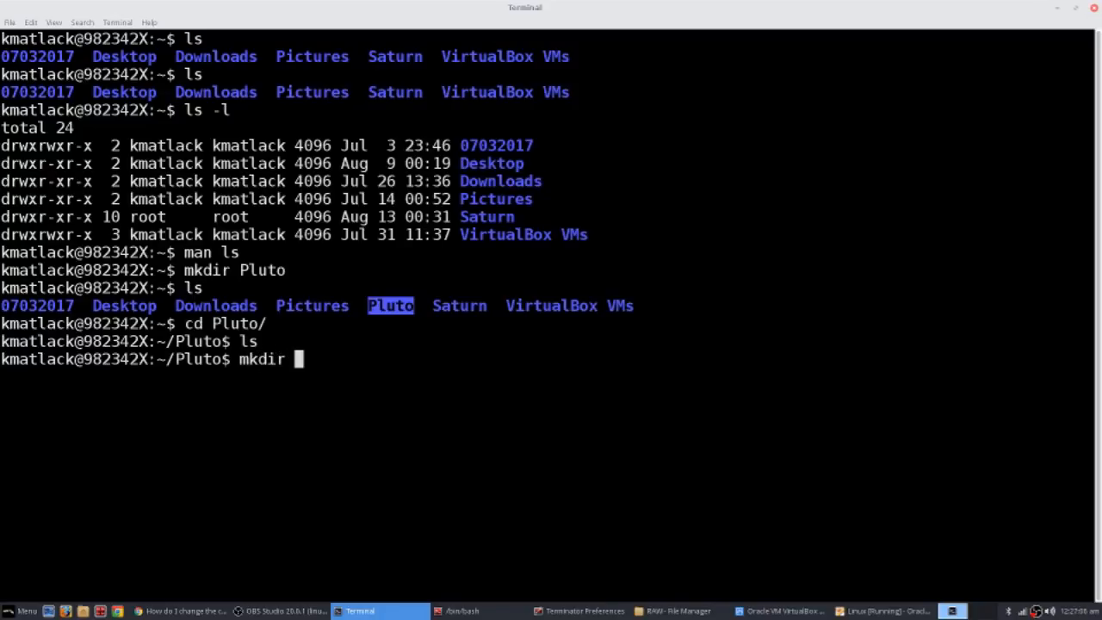
type("Cold")
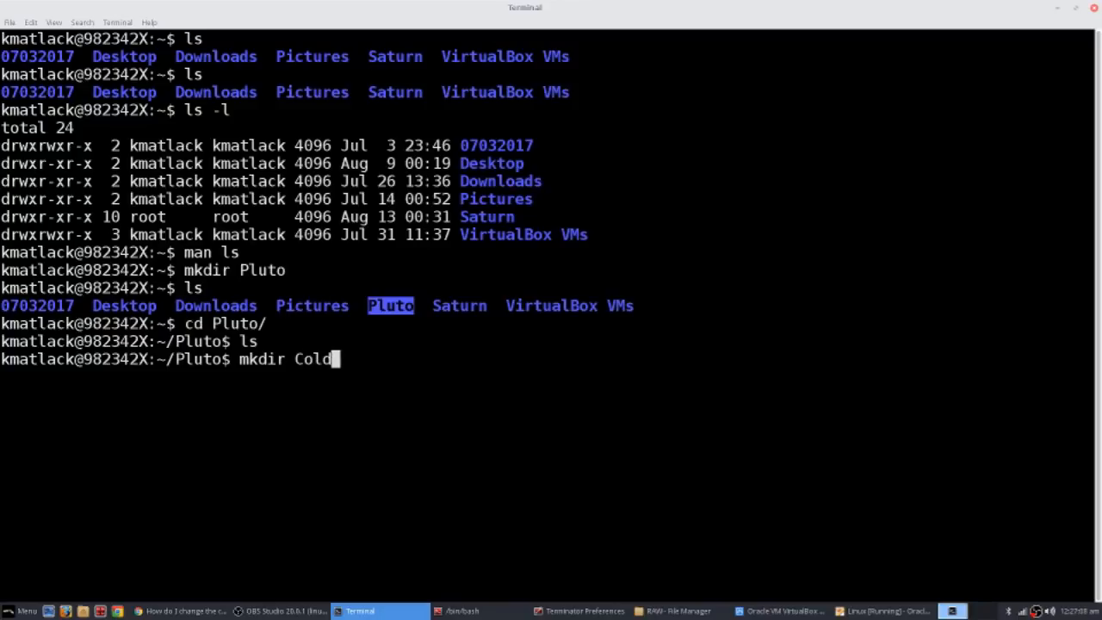
type("-I")
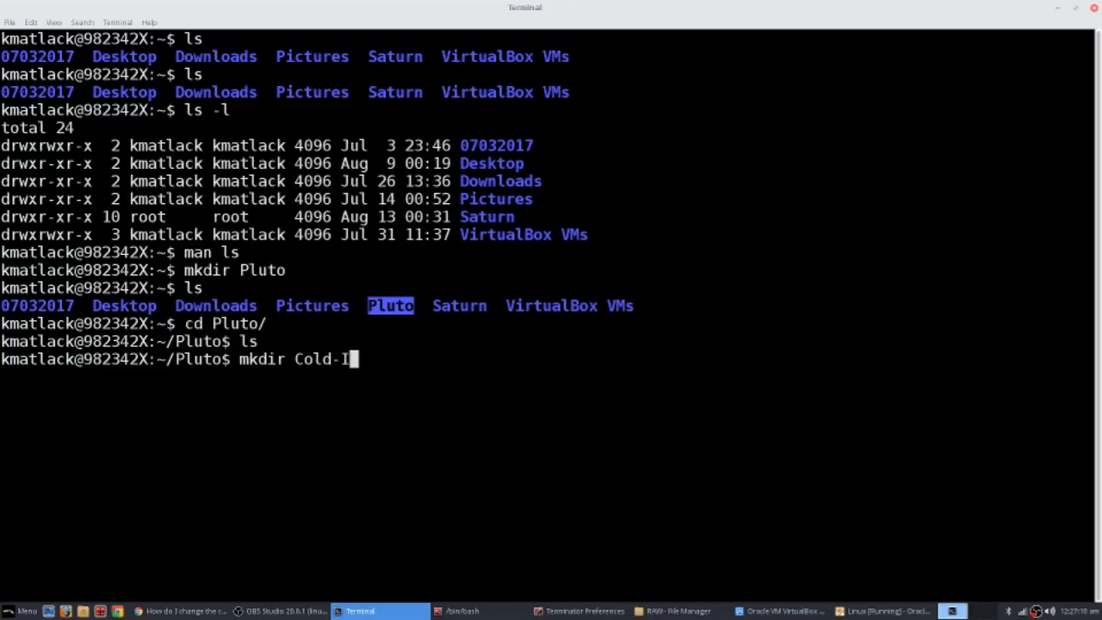
type("ce")
type("ls")
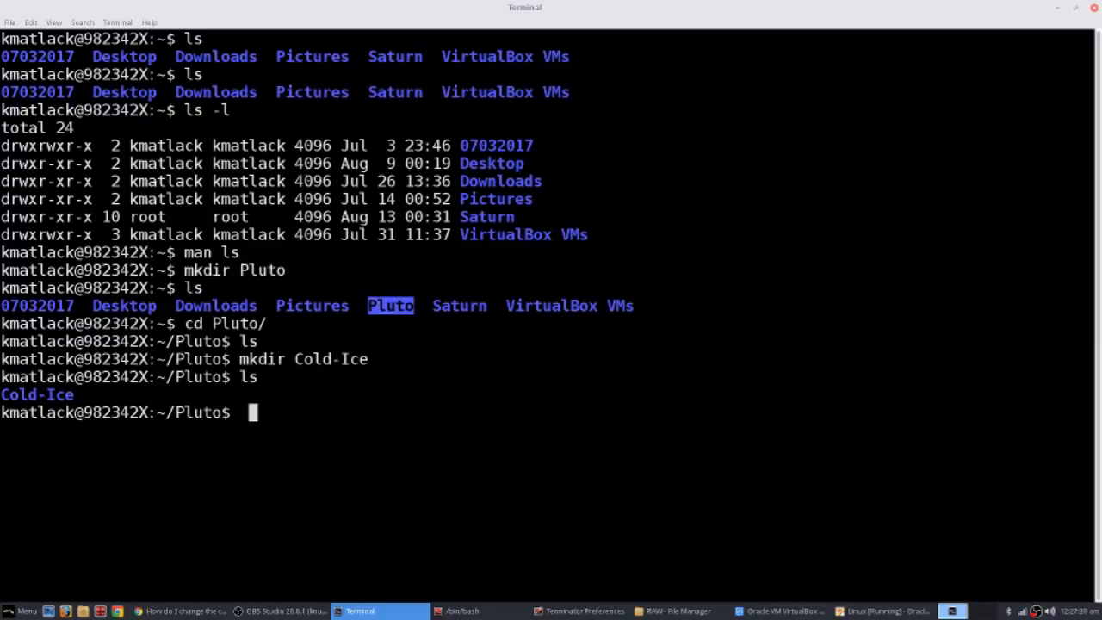
Create Cold and Ice directories with one mkdir, then list Pluto with ls and dir.
type("mkdir")
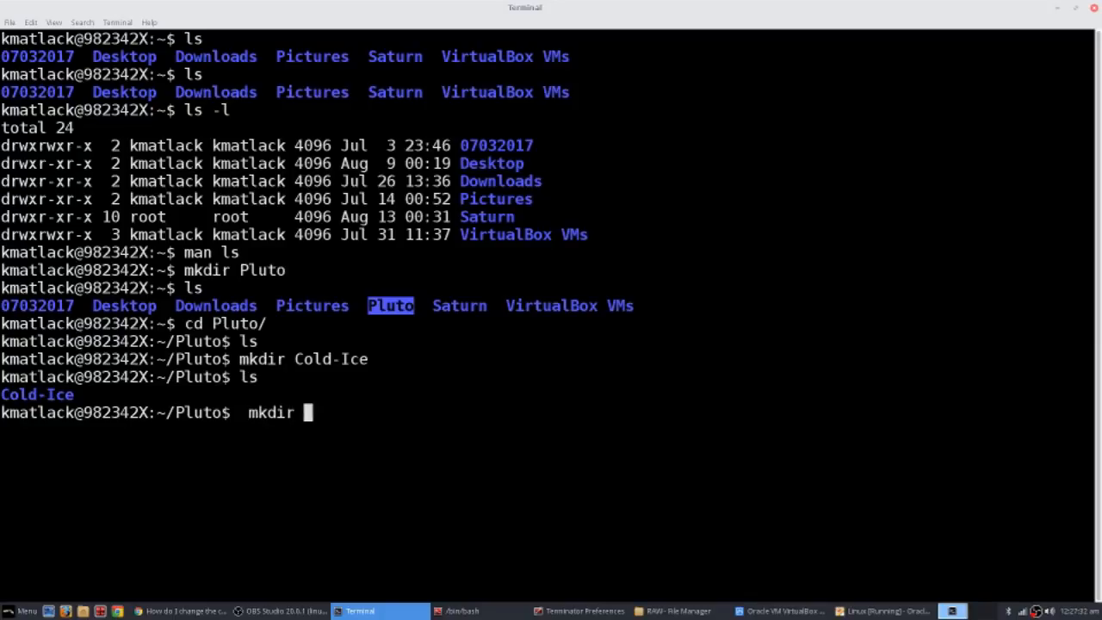
type("Cold")
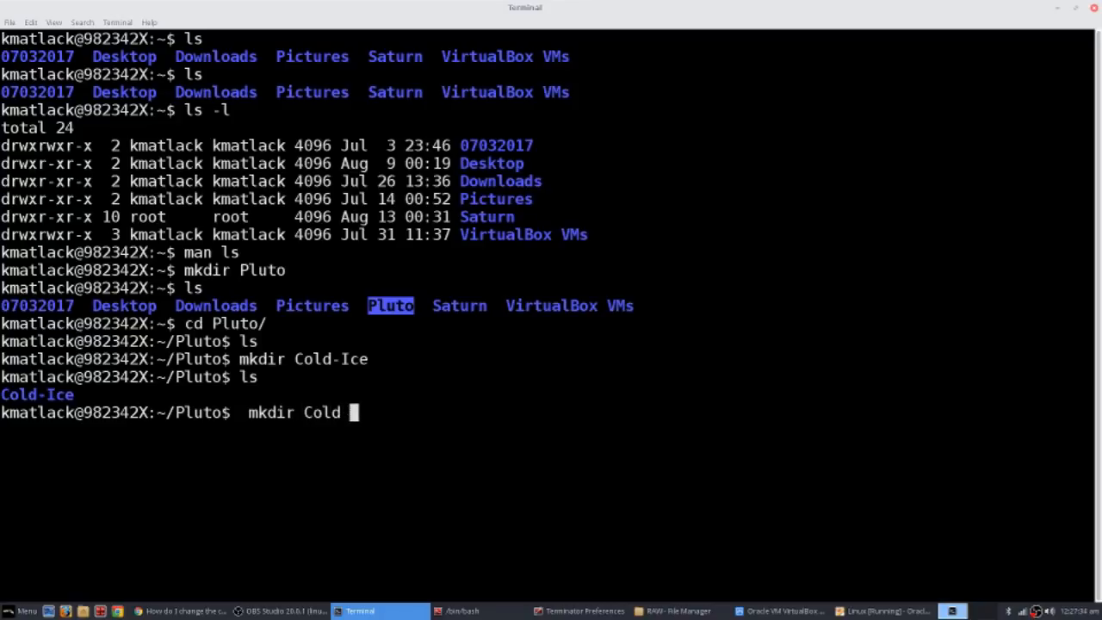
type("Ice")
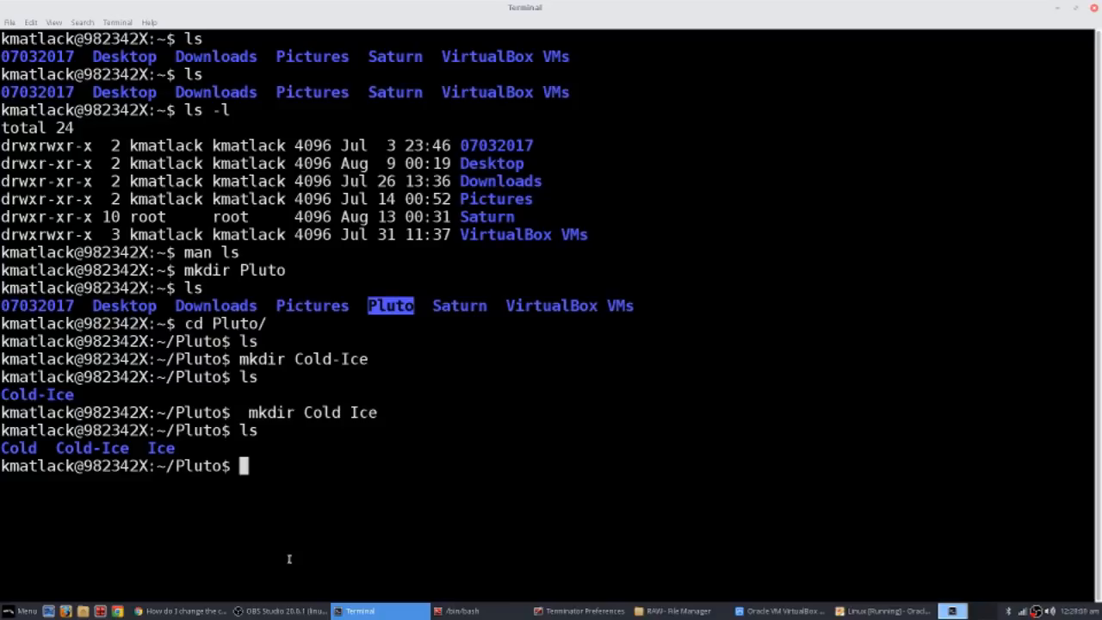
type("ls")
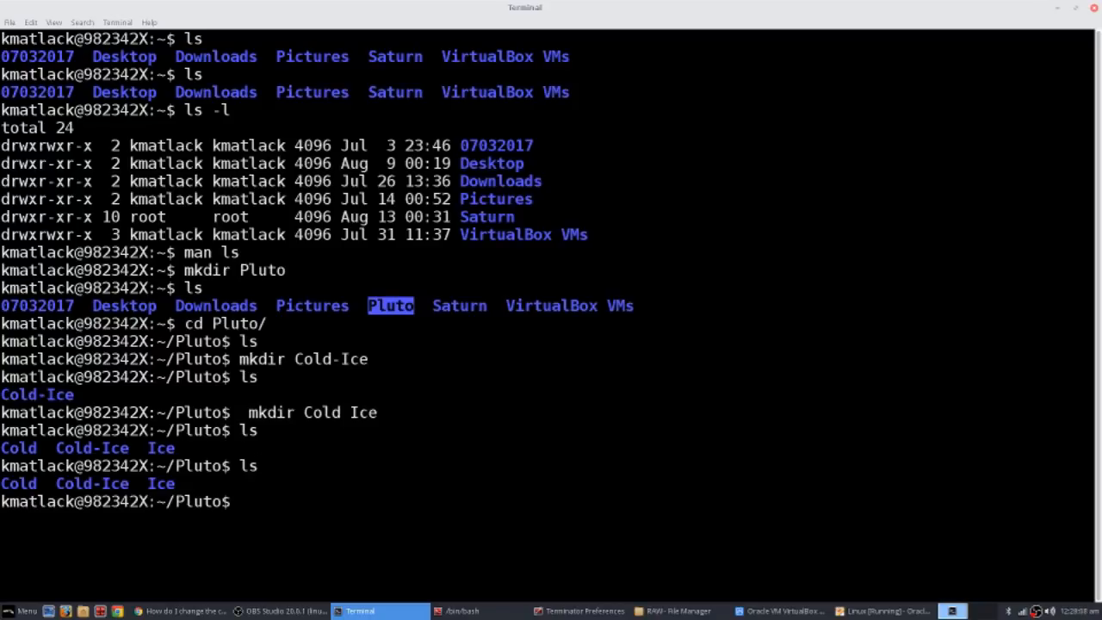
type("dir")
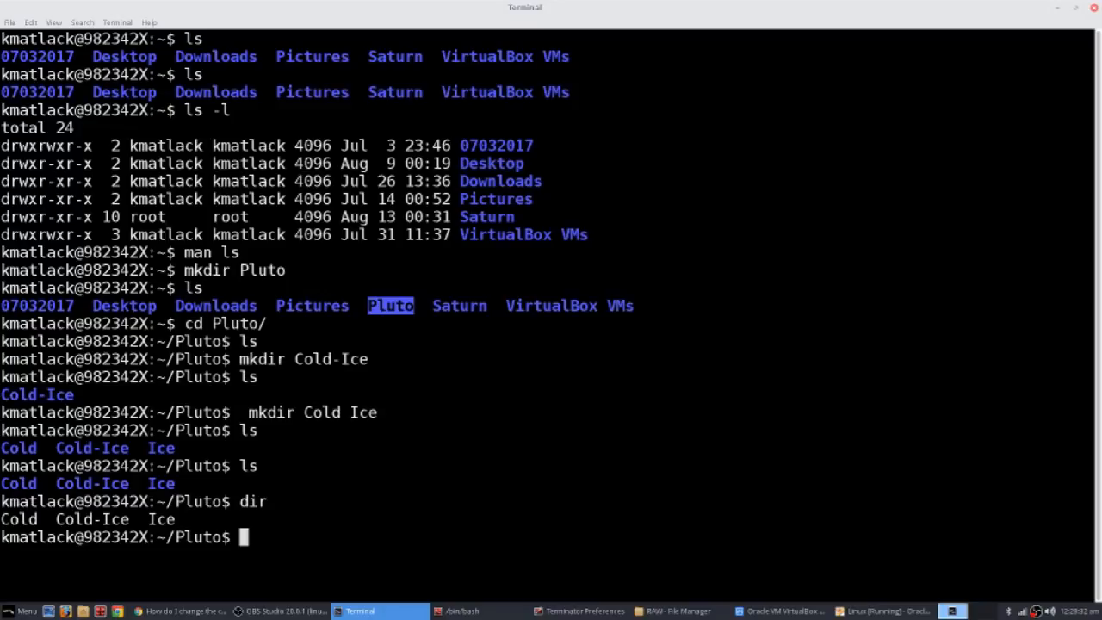
Try nano, then launch vi to show the Vim start screen.
type("nano")
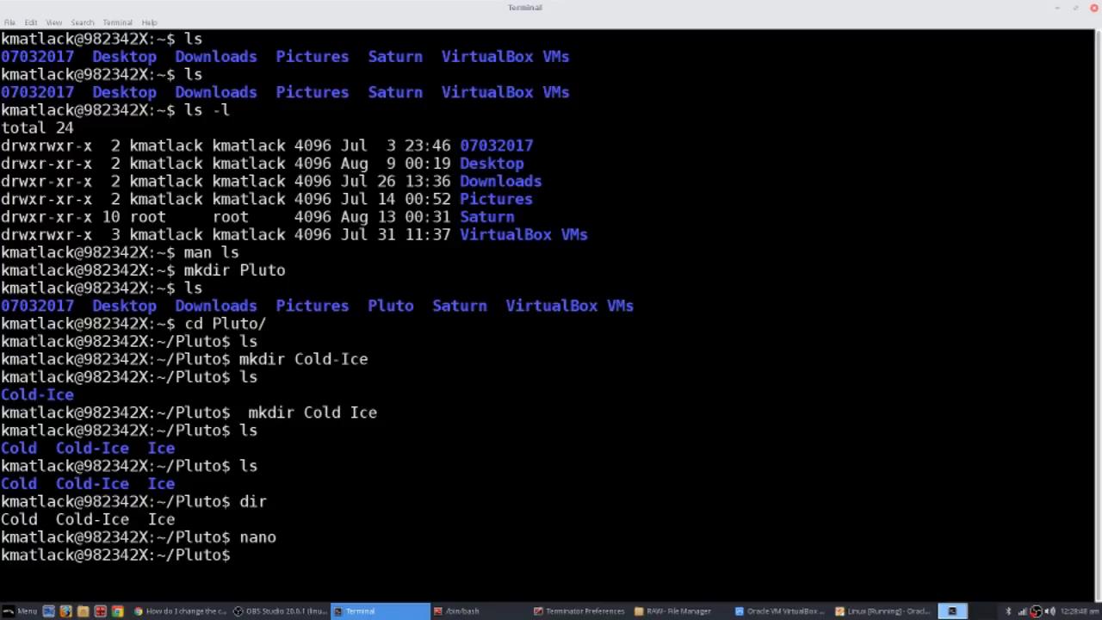
type("vi")
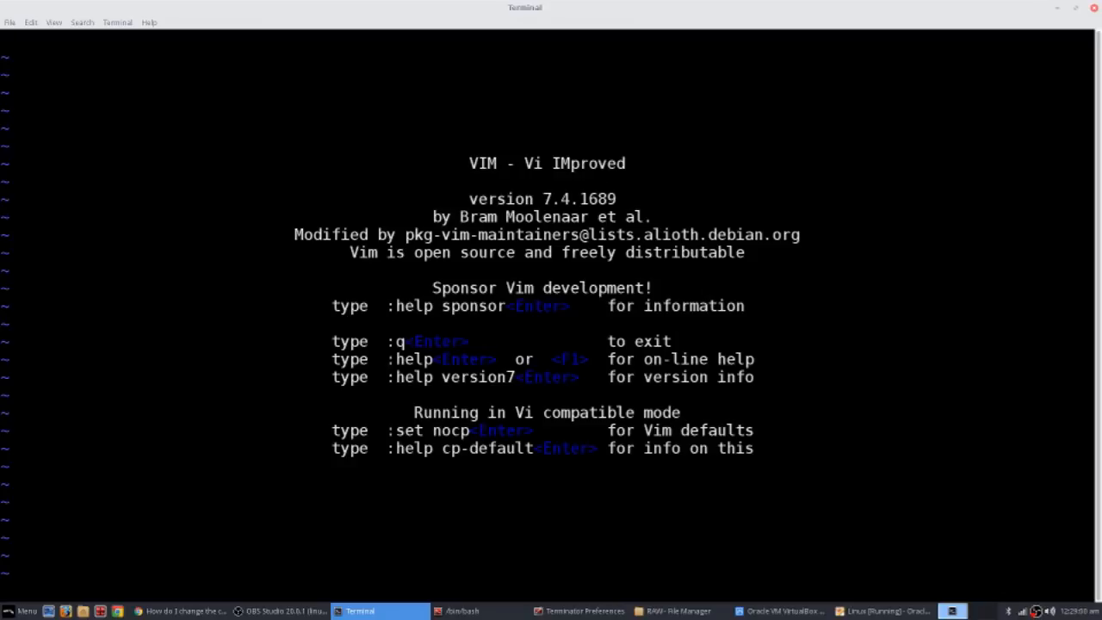
Quit Vim with :q to return to the Pluto prompt.
type(":q")
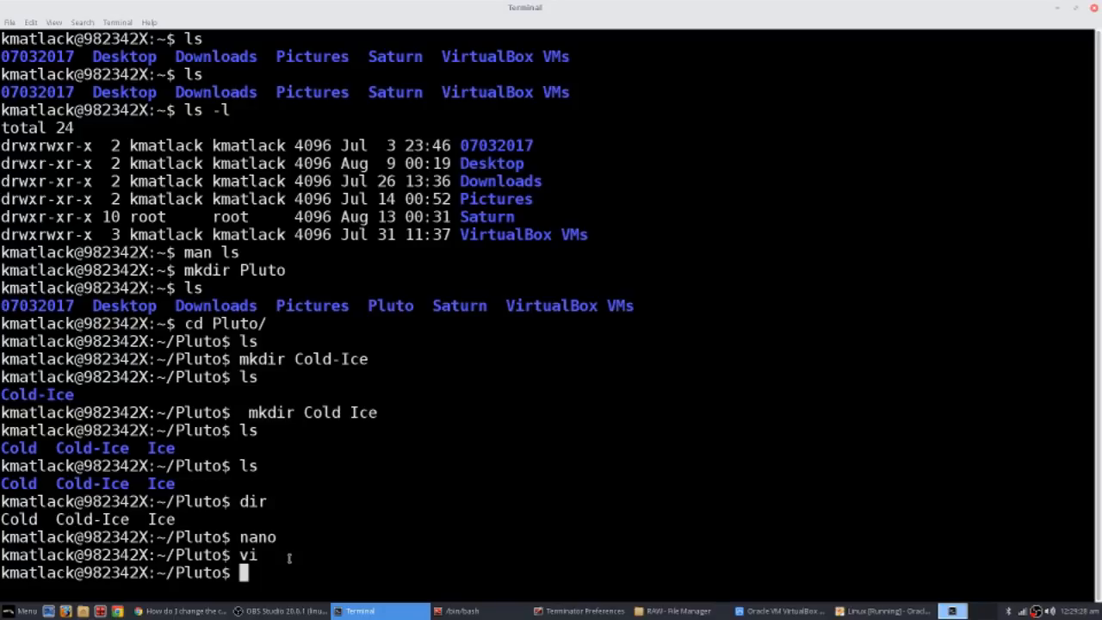
Create the empty file cold-ice-ministries with touch, retyping the mistyped command.
type("touch")
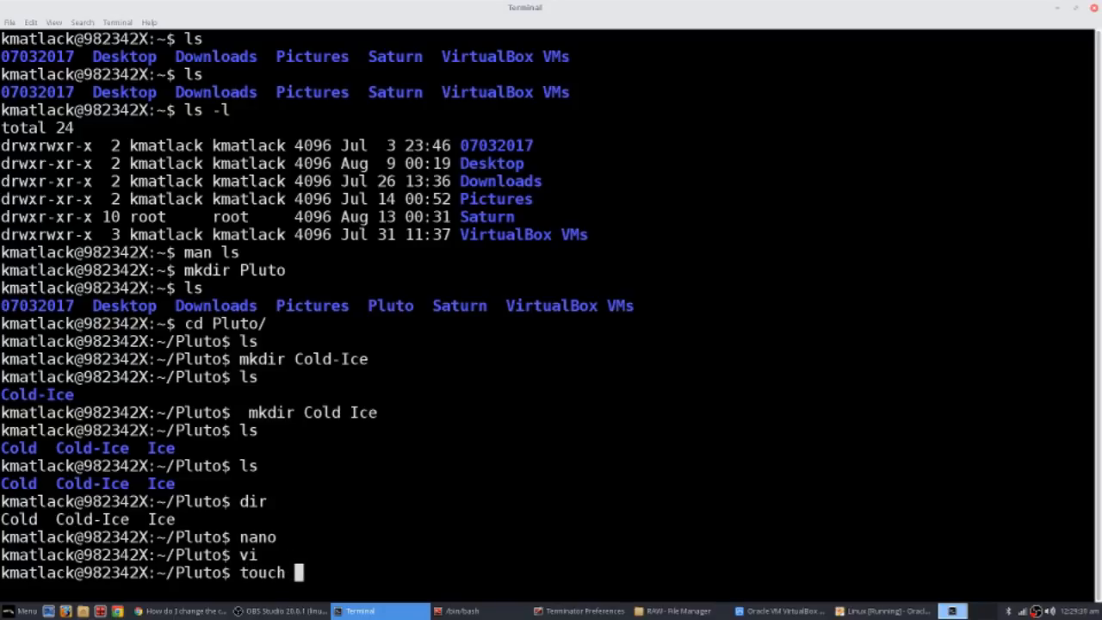
key("BackSpace")
type("ls")
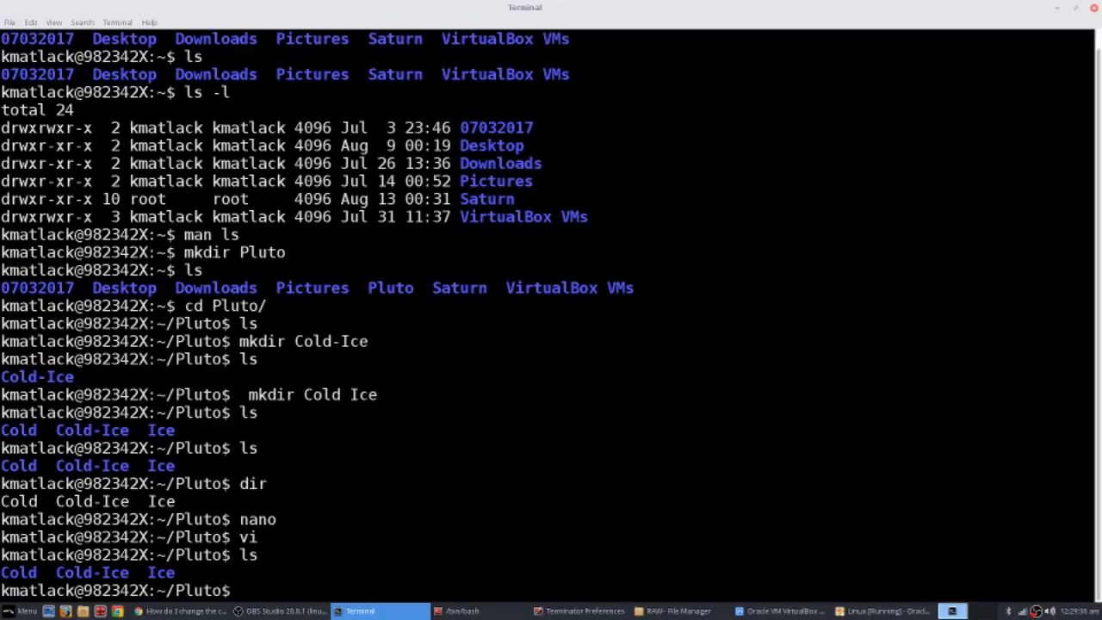
type("t")
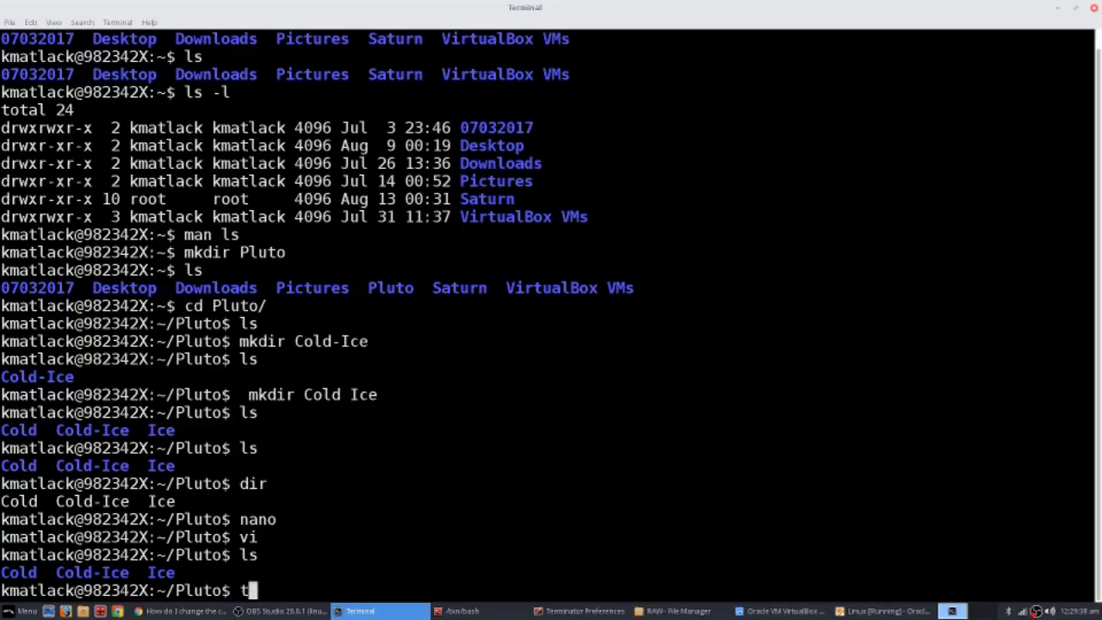
type("ouch")
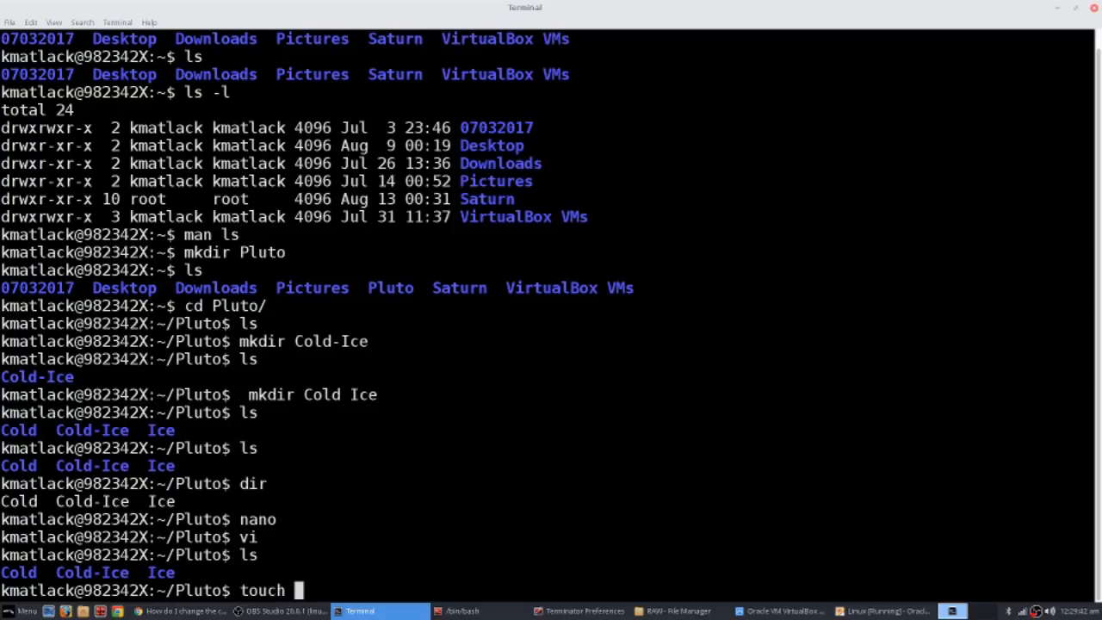
type("cold-i")
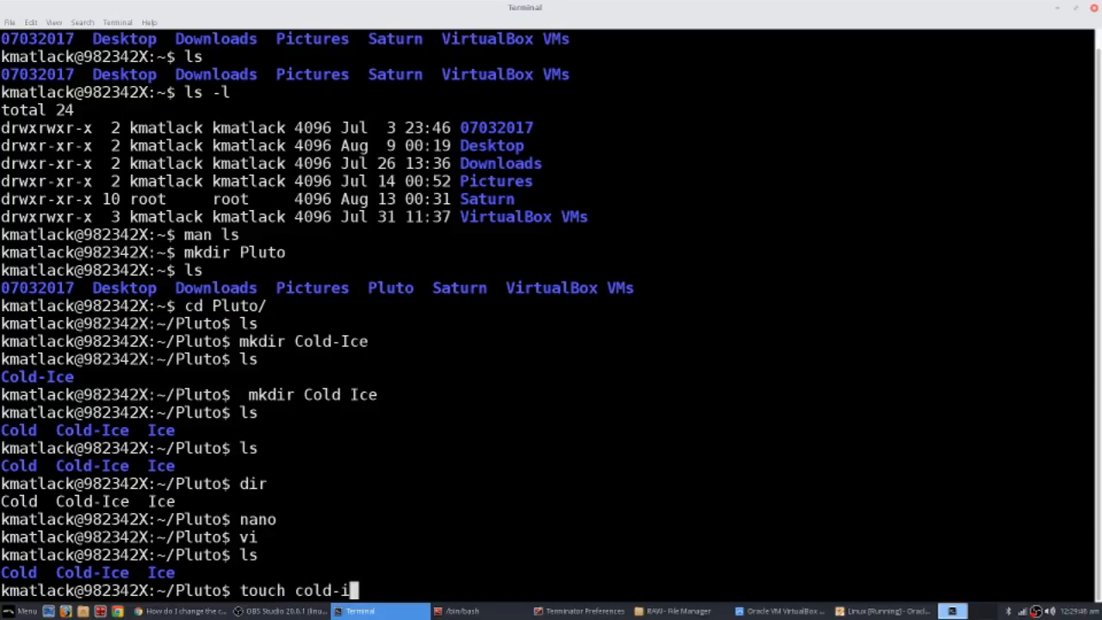
type("ce-")
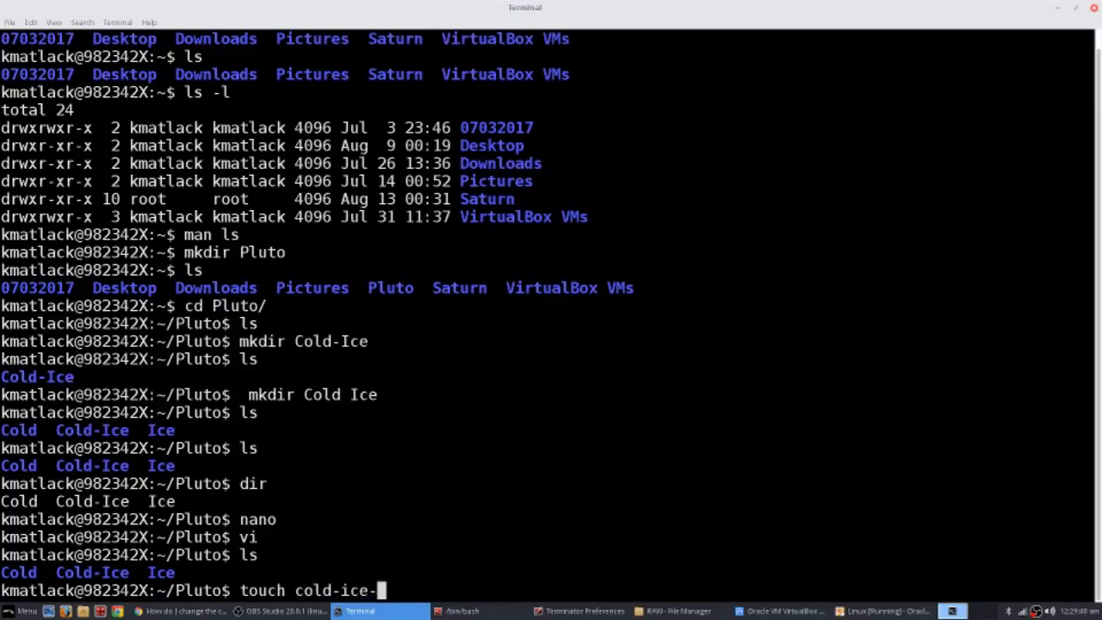
type("ministries")
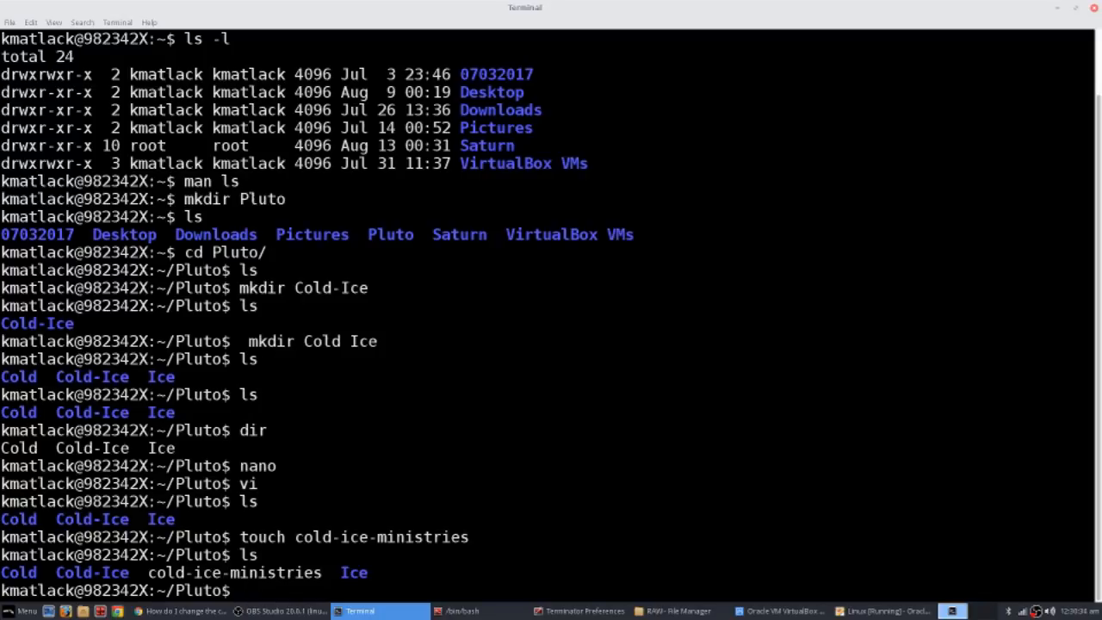
Pipe the ls output of Pluto into less to page the listing.
type("ls")
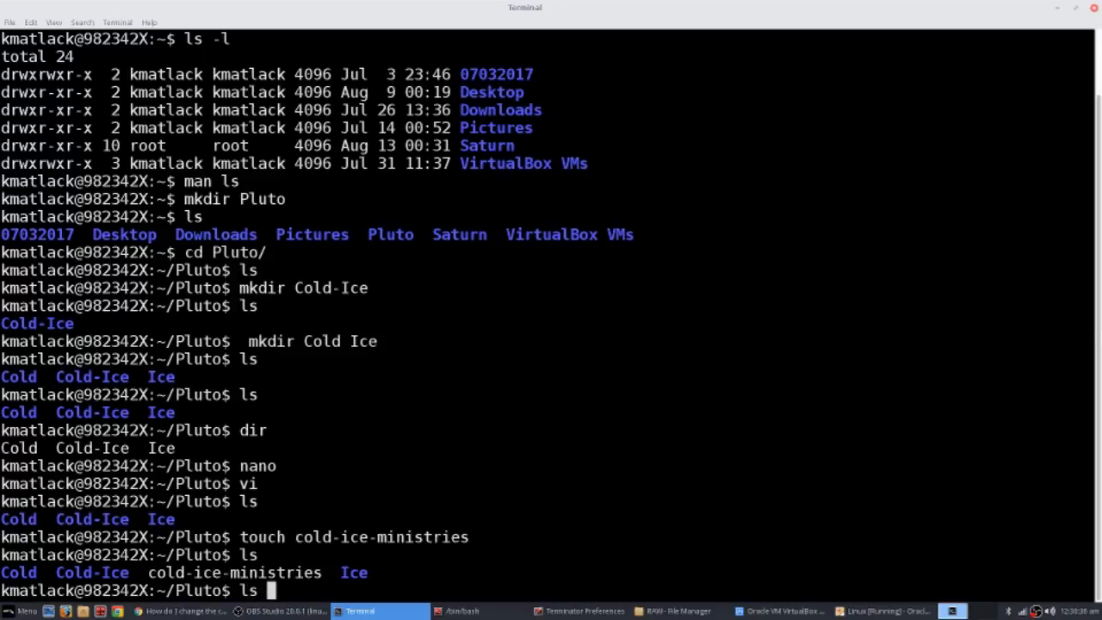
type("| l")
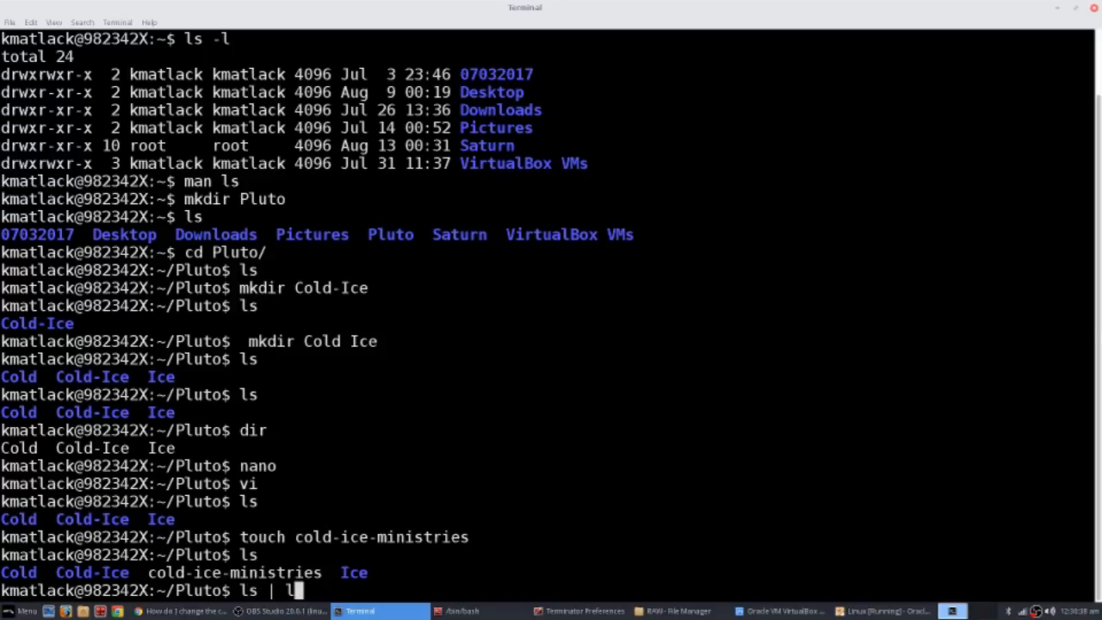
key("Return")
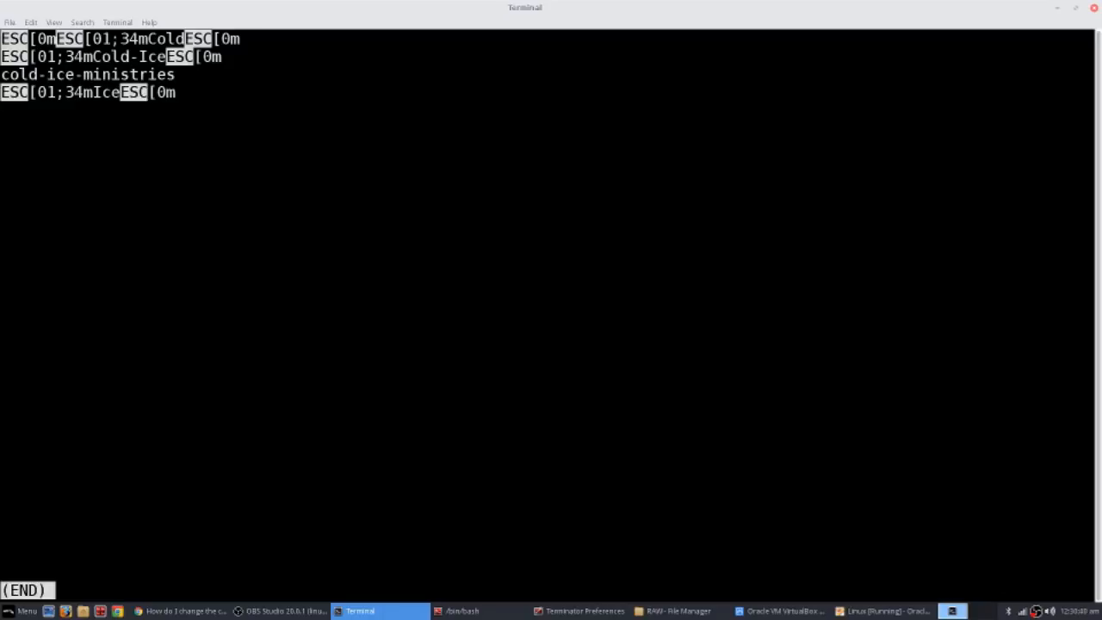